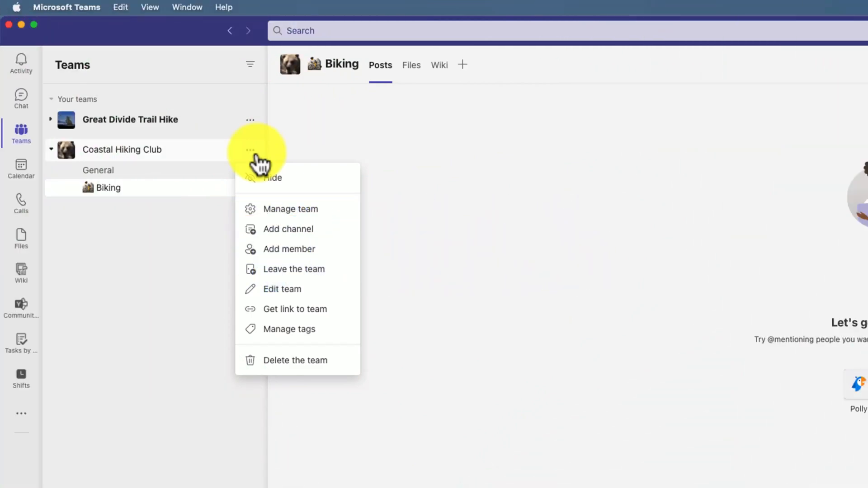
Start a Coastal Hiking Club channel named 'Equipment' and open the emoji picker
{"action": "left_click", "coordinate": [288, 229]}
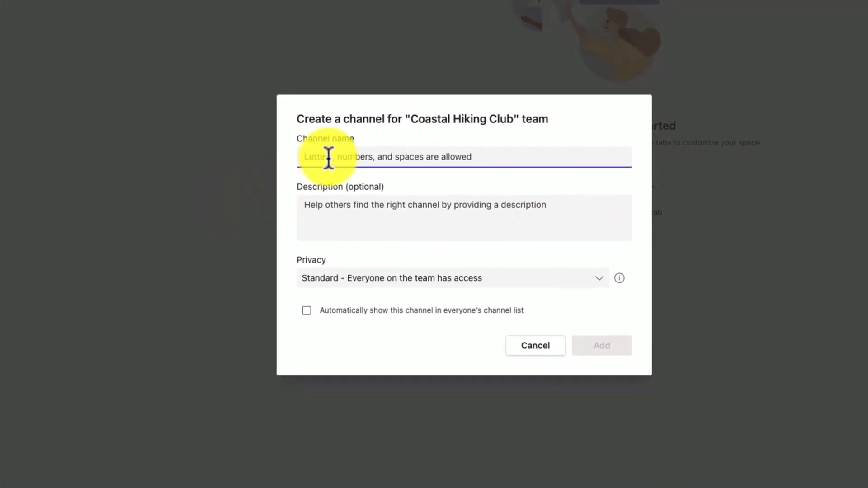
{"action": "type", "text": "Equip"}
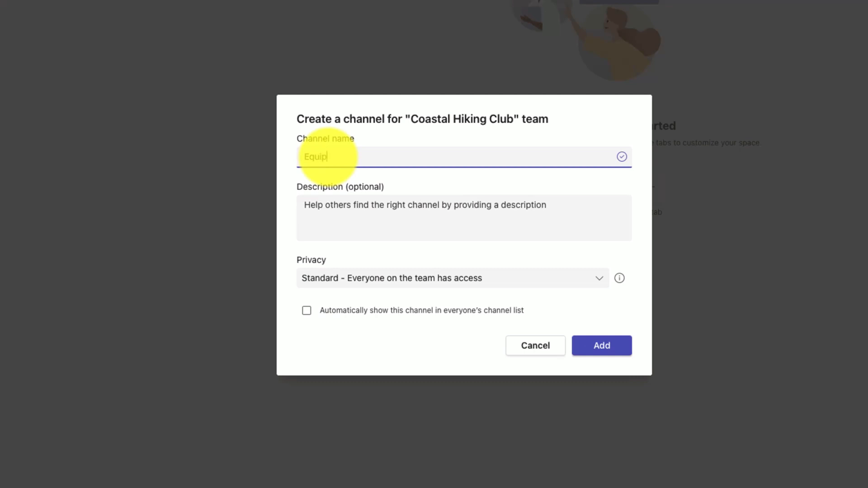
{"action": "type", "text": "ment"}
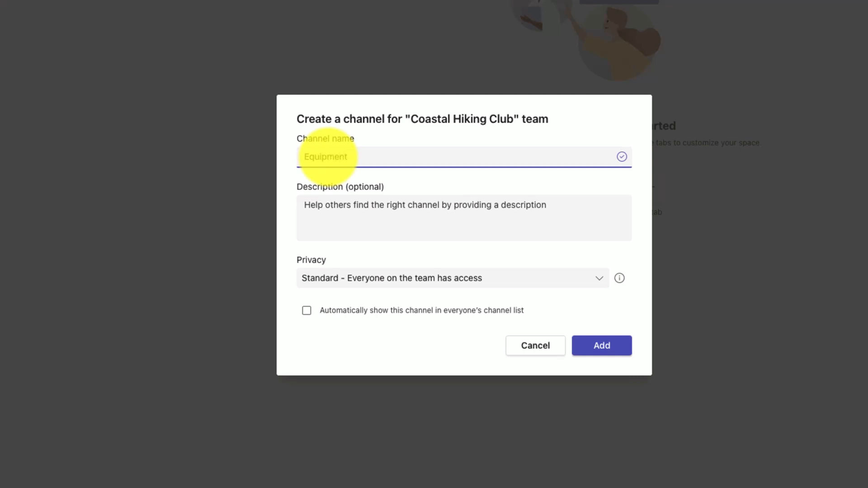
{"action": "key", "text": "ctrl+cmd+space"}
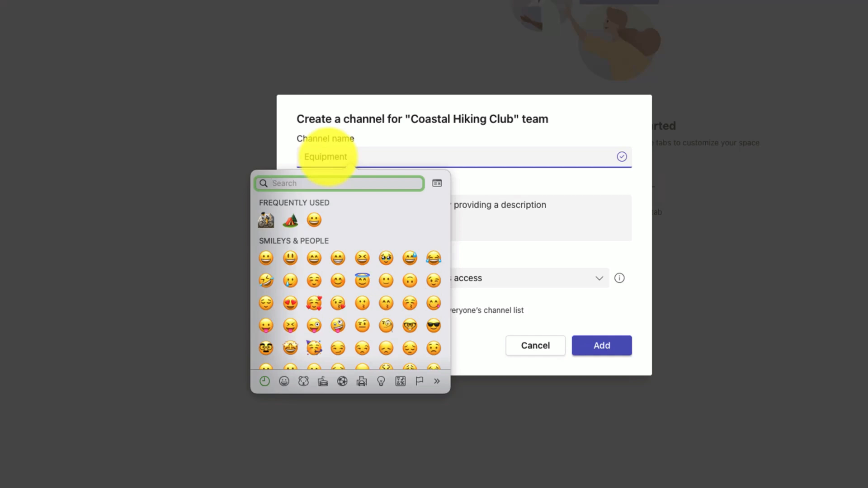
Add the camping tent emoji, keep Standard privacy, and create the Equipment channel
{"action": "left_click", "coordinate": [340, 183]}
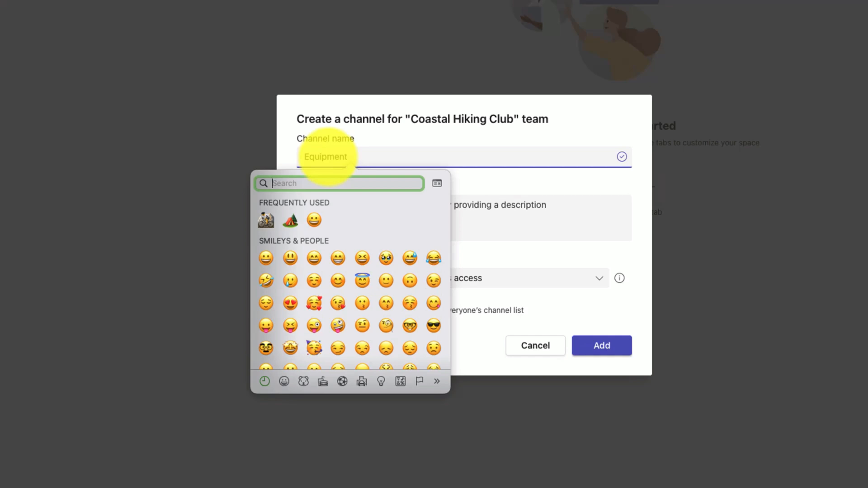
{"action": "type", "text": "ca"}
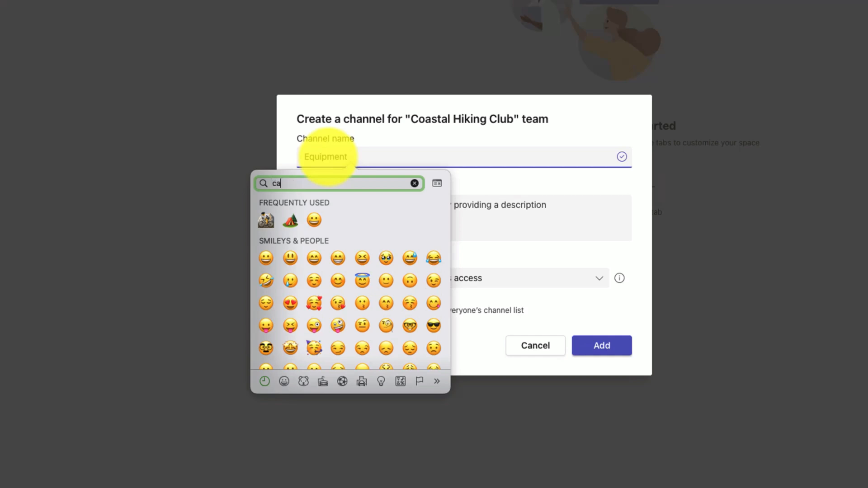
{"action": "type", "text": "mping"}
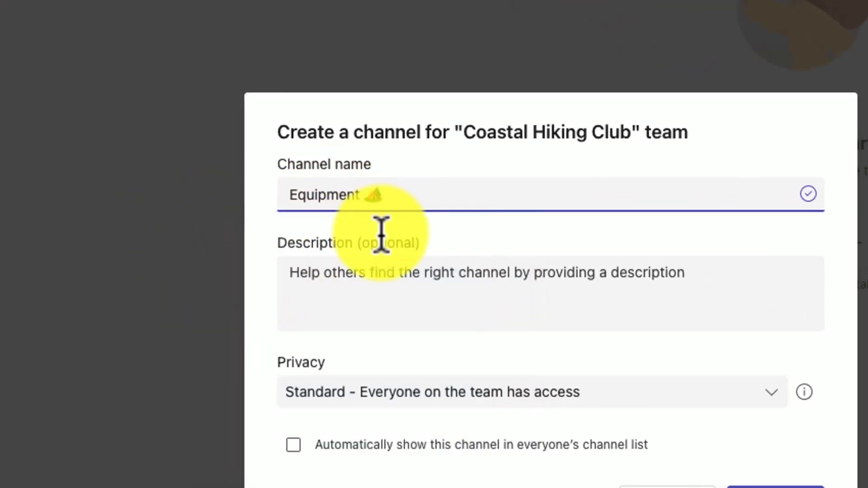
{"action": "mouse_move", "coordinate": [387, 216]}
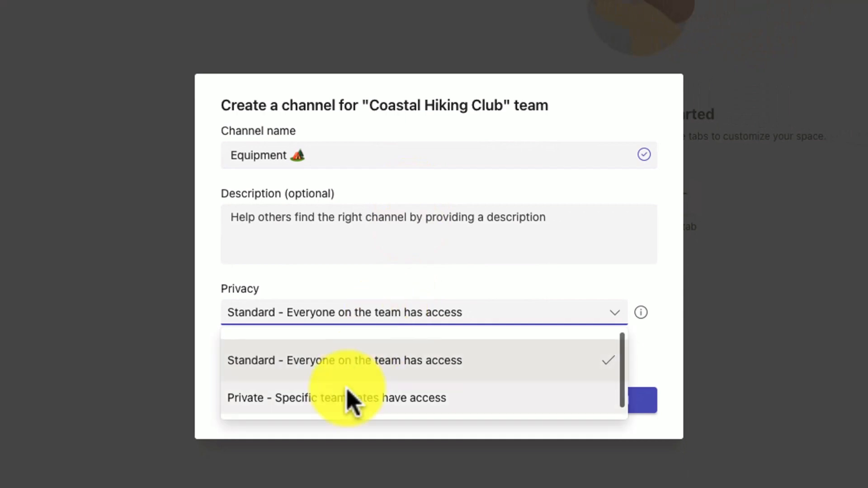
{"action": "left_click", "coordinate": [344, 360]}
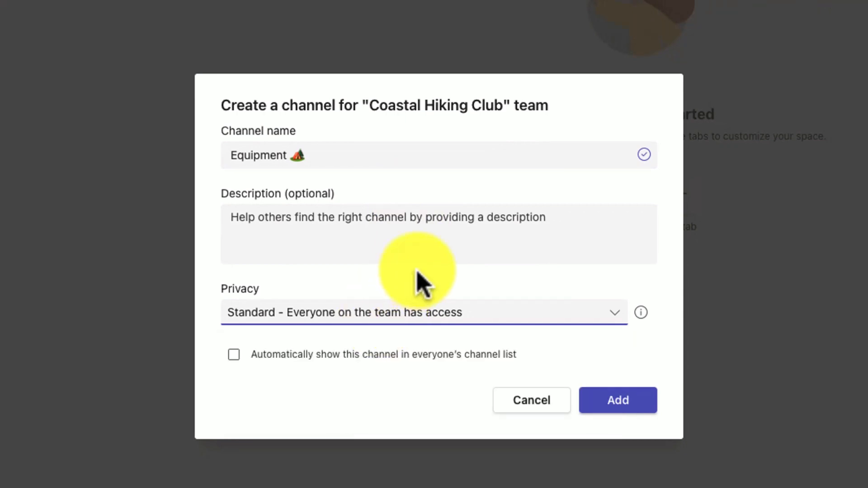
{"action": "mouse_move", "coordinate": [617, 399]}
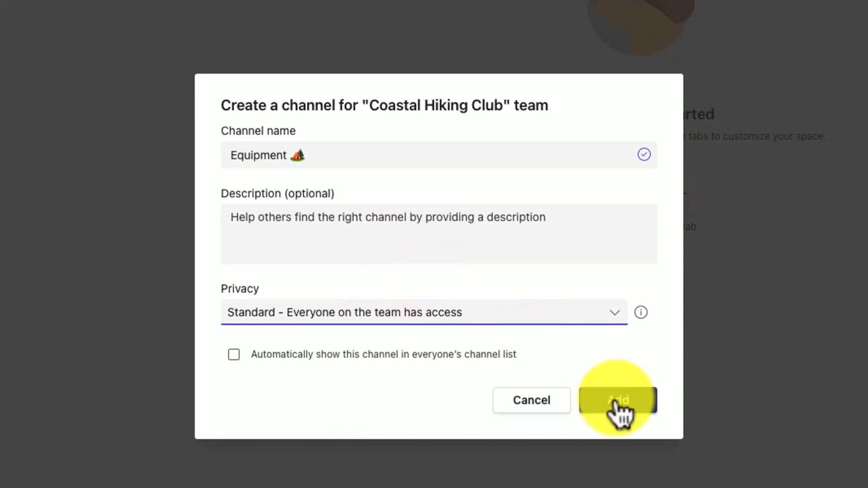
{"action": "left_click", "coordinate": [618, 400]}
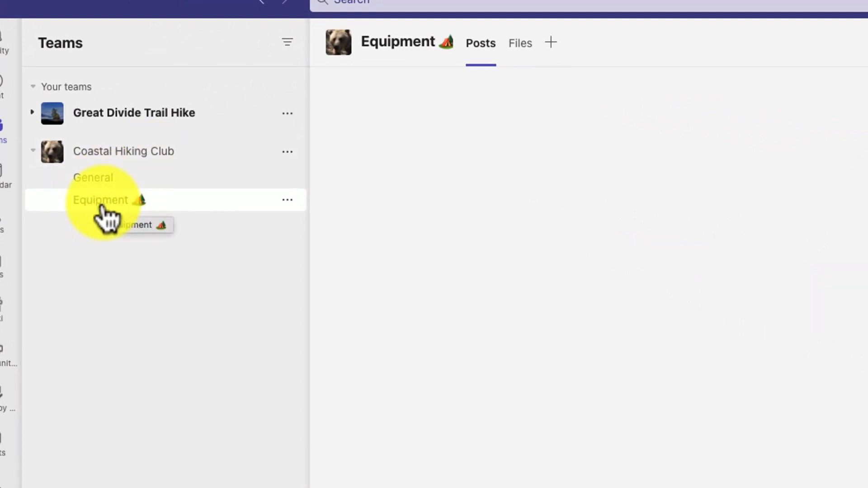
{"action": "mouse_move", "coordinate": [152, 216]}
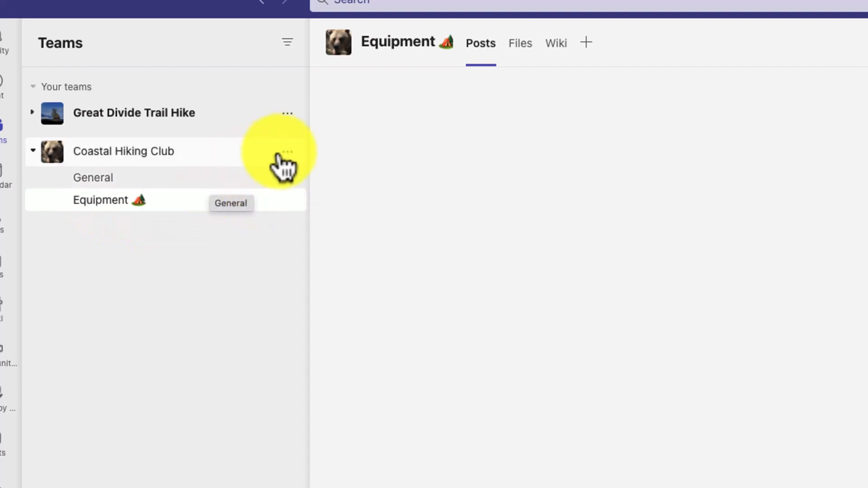
Start another channel and name it '🐂 Zoo' using an animal emoji search
{"action": "left_click", "coordinate": [287, 151]}
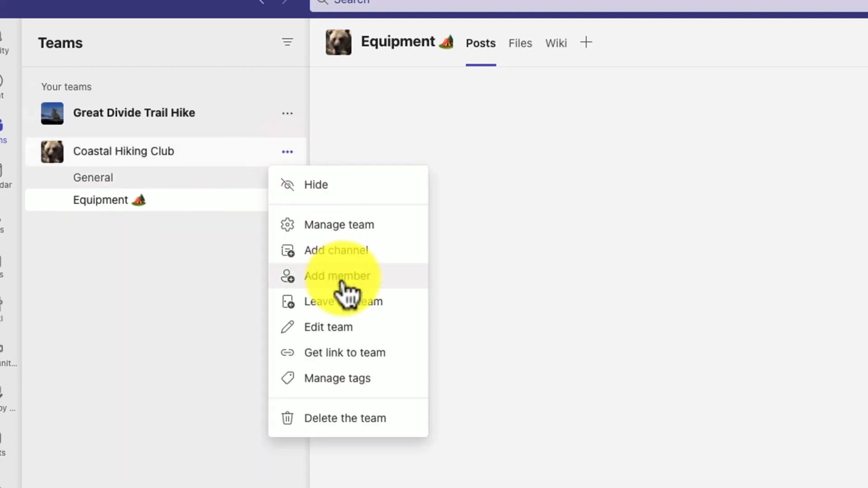
{"action": "left_click", "coordinate": [336, 250]}
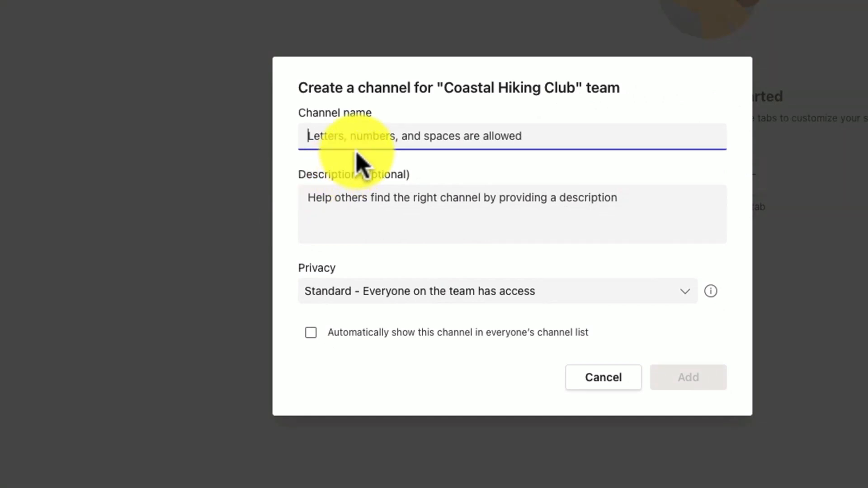
{"action": "mouse_move", "coordinate": [382, 138]}
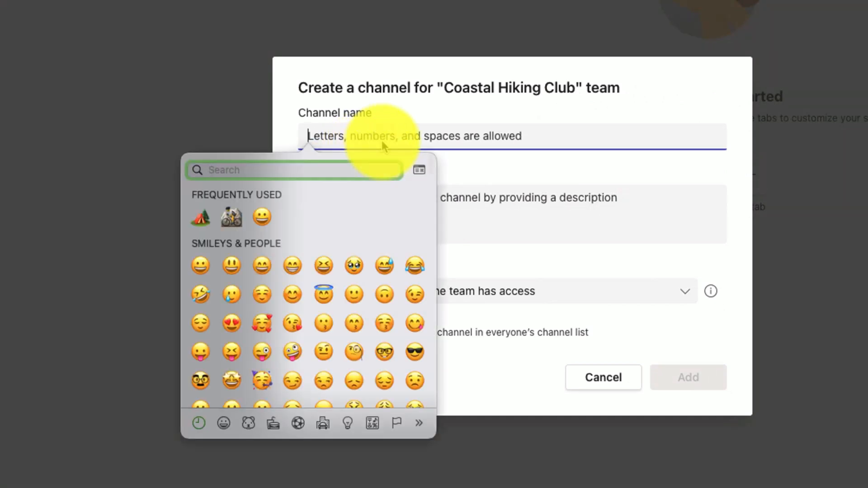
{"action": "type", "text": "an"}
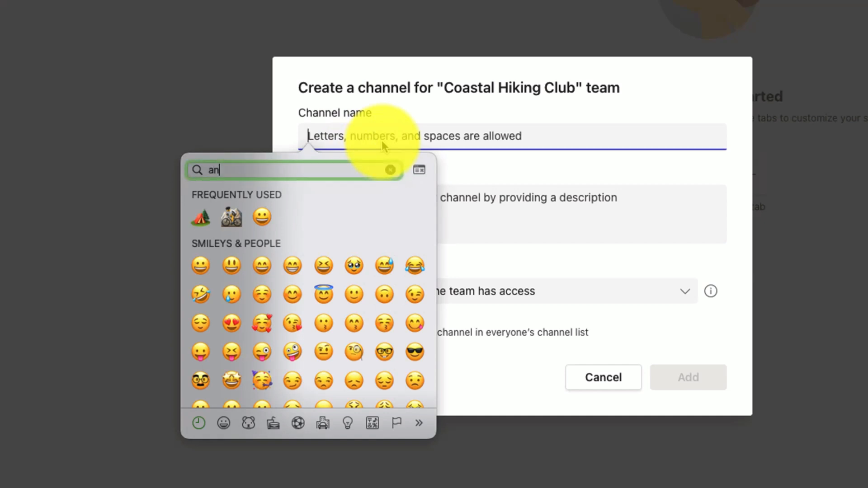
{"action": "type", "text": "imal"}
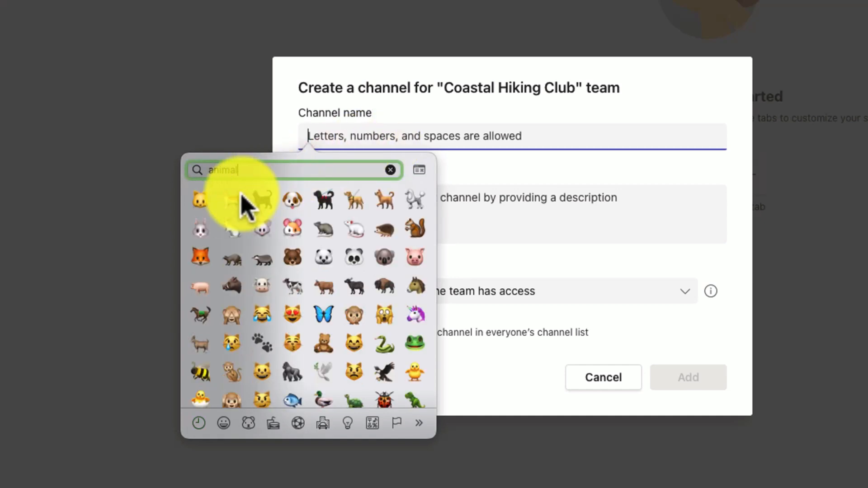
{"action": "mouse_move", "coordinate": [324, 216]}
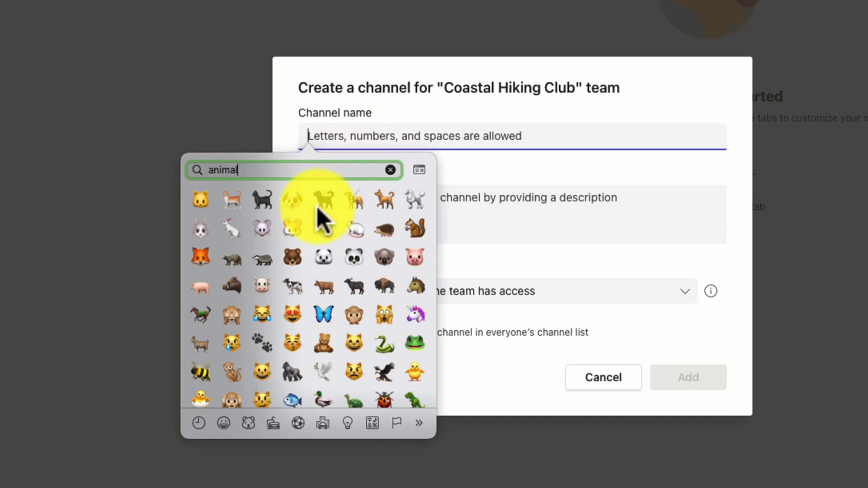
{"action": "mouse_move", "coordinate": [333, 299]}
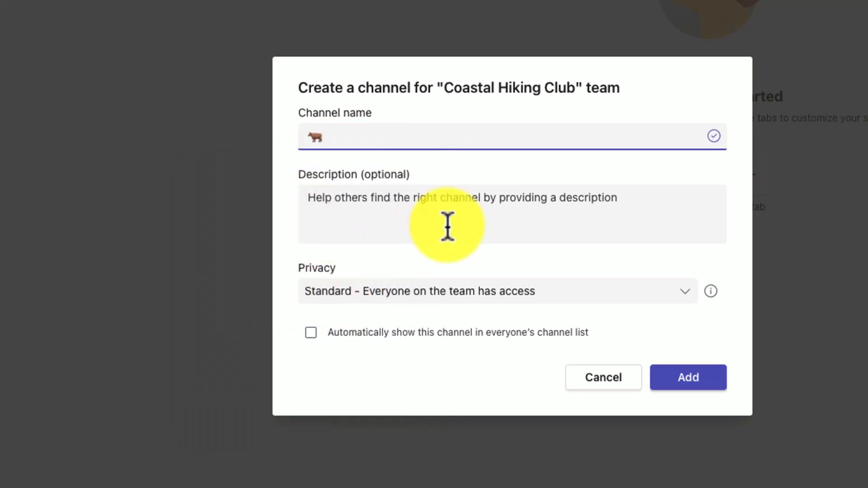
{"action": "type", "text": "z"}
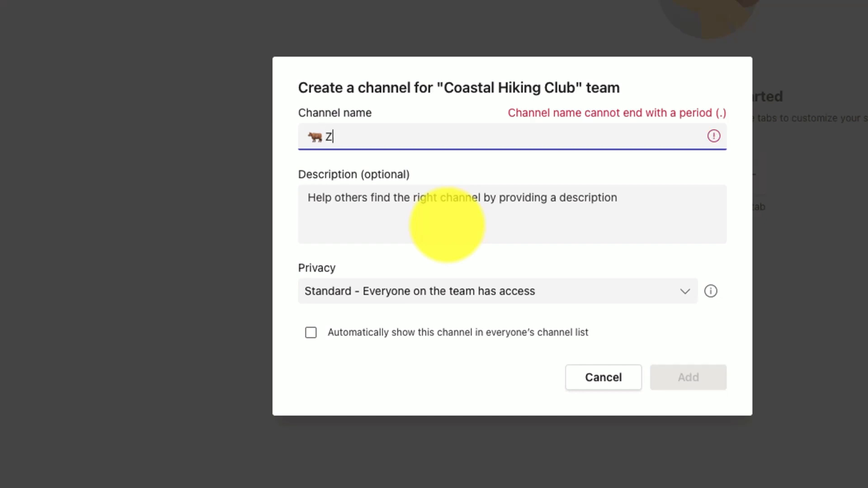
{"action": "type", "text": "oo"}
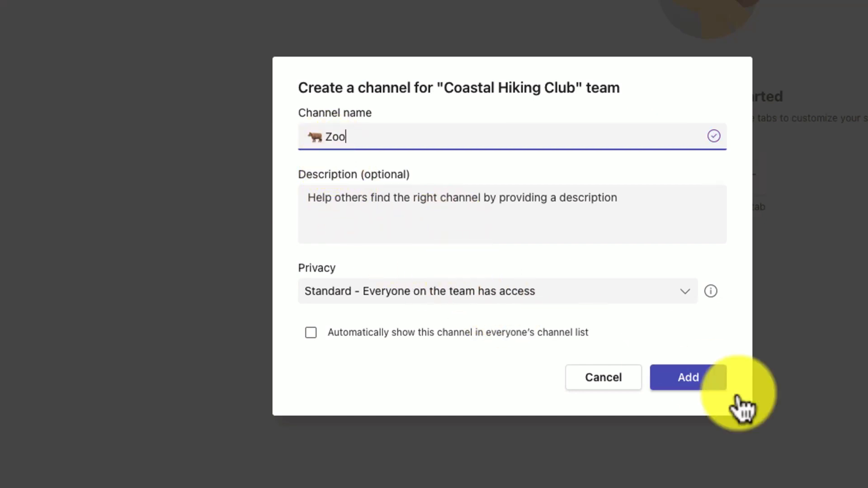
Add the '🐂 Zoo' channel to Coastal Hiking Club
{"action": "left_click", "coordinate": [688, 377]}
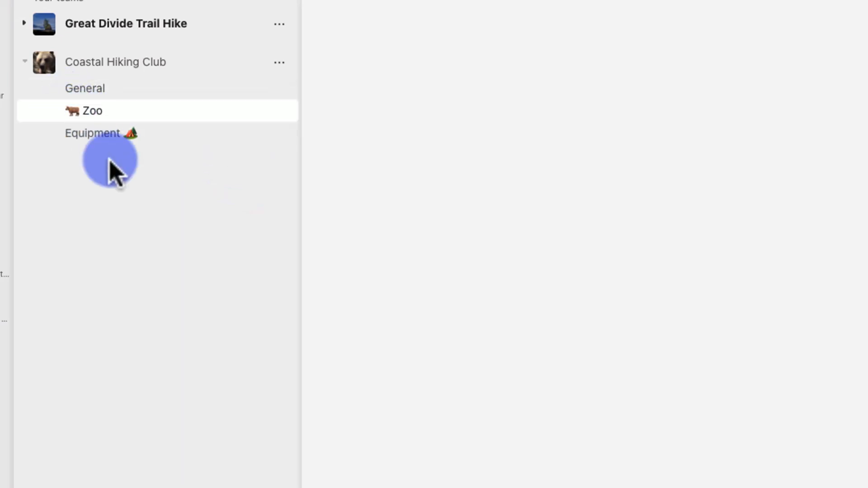
{"action": "mouse_move", "coordinate": [74, 111]}
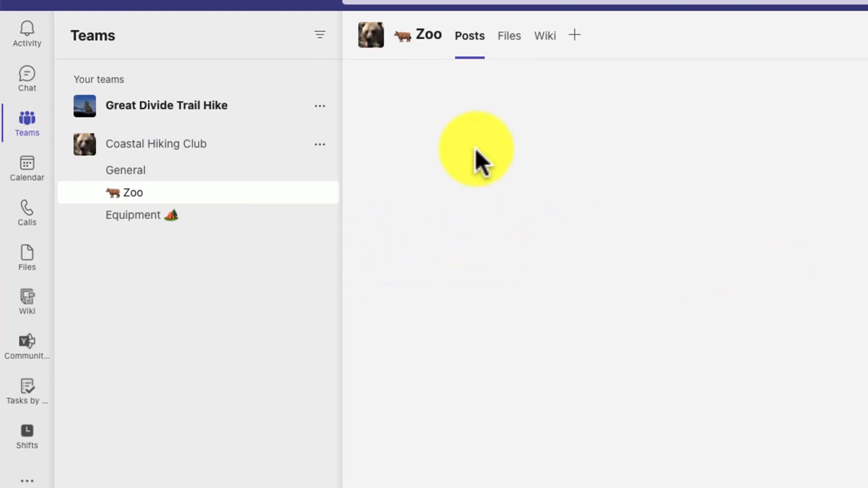
Open a blank New meeting form from the Calendar's New meeting dropdown
{"action": "left_click", "coordinate": [26, 170]}
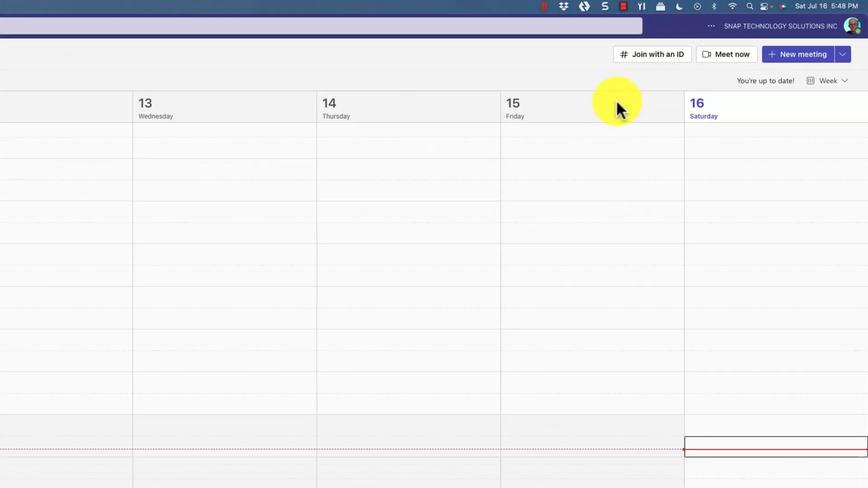
{"action": "left_click", "coordinate": [842, 54]}
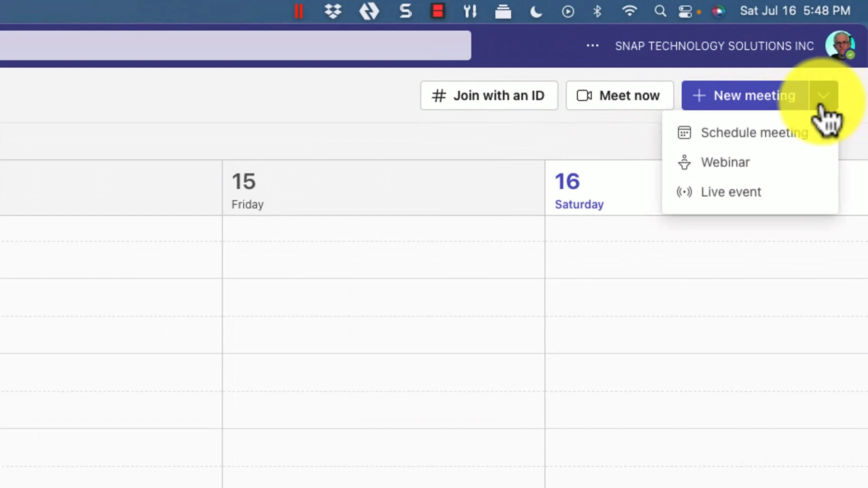
{"action": "mouse_move", "coordinate": [725, 162]}
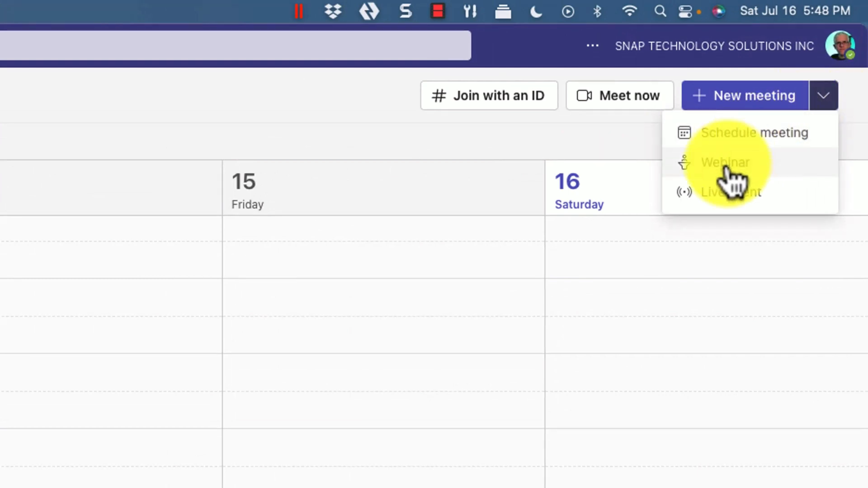
{"action": "mouse_move", "coordinate": [725, 199]}
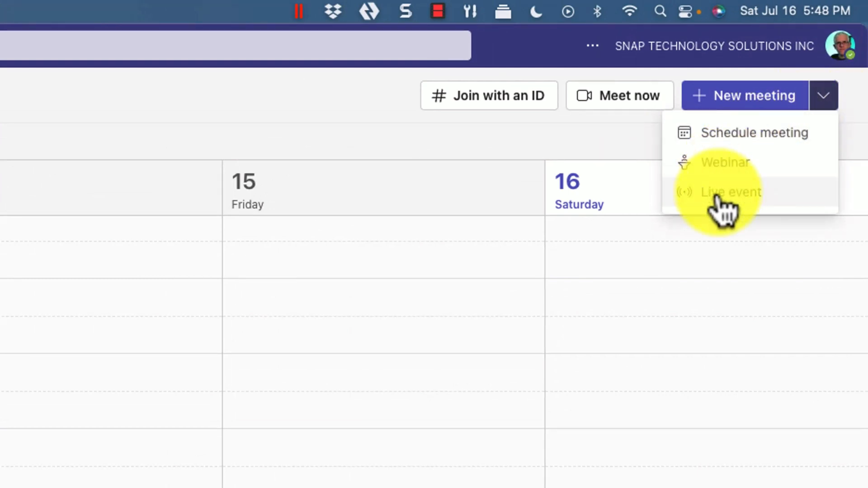
{"action": "left_click", "coordinate": [755, 133]}
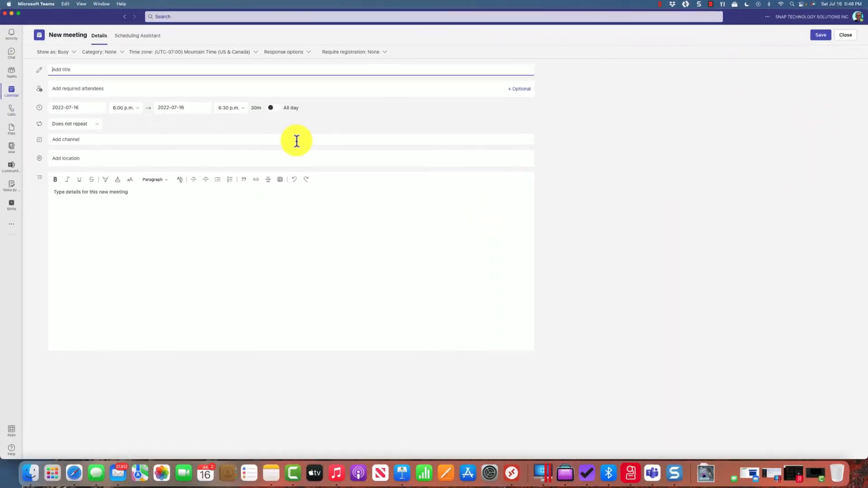
{"action": "mouse_move", "coordinate": [92, 154]}
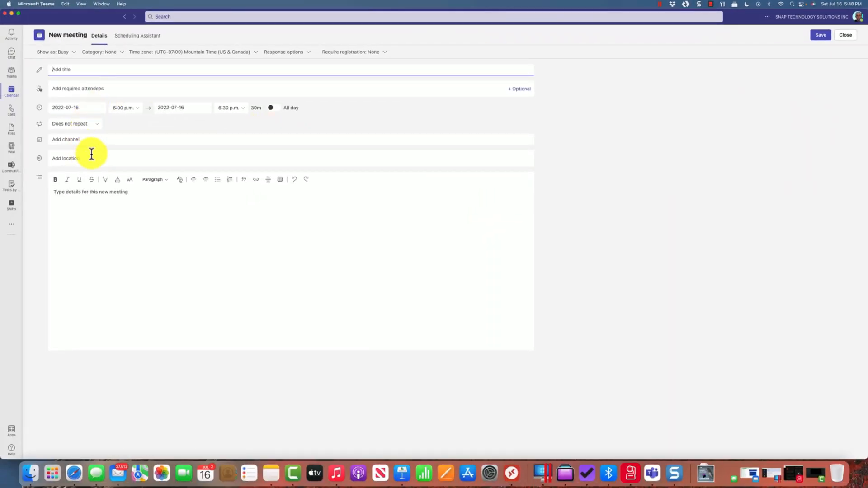
{"action": "mouse_move", "coordinate": [123, 136]}
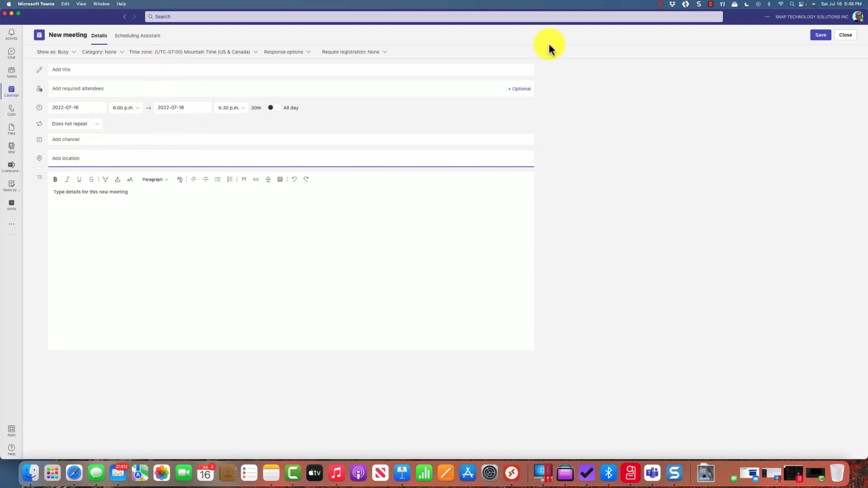
Open a new Webinar form from the New meeting dropdown
{"action": "left_click", "coordinate": [846, 35]}
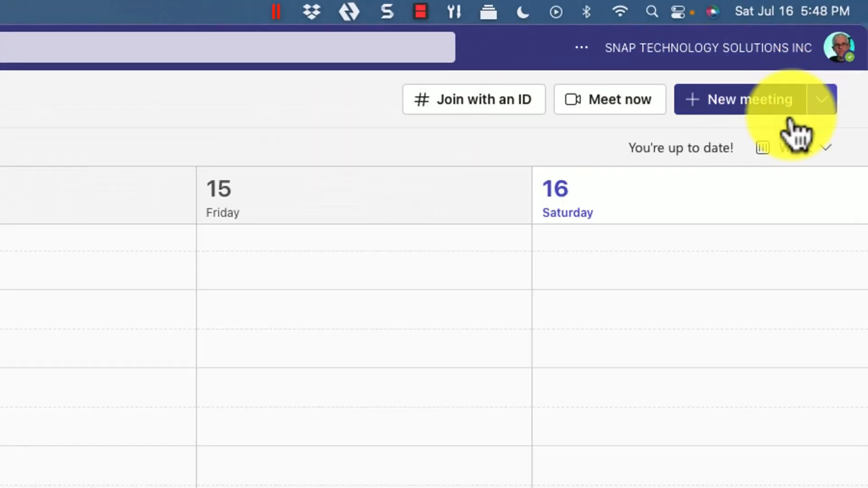
{"action": "left_click", "coordinate": [821, 99]}
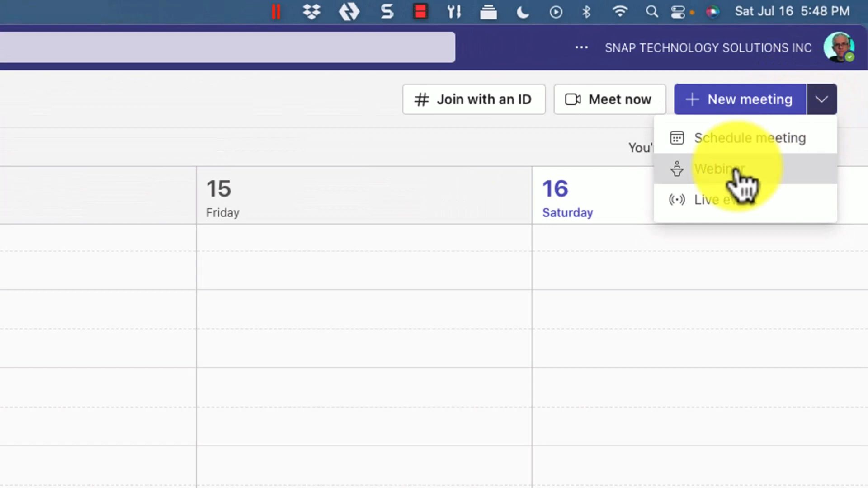
{"action": "left_click", "coordinate": [750, 138]}
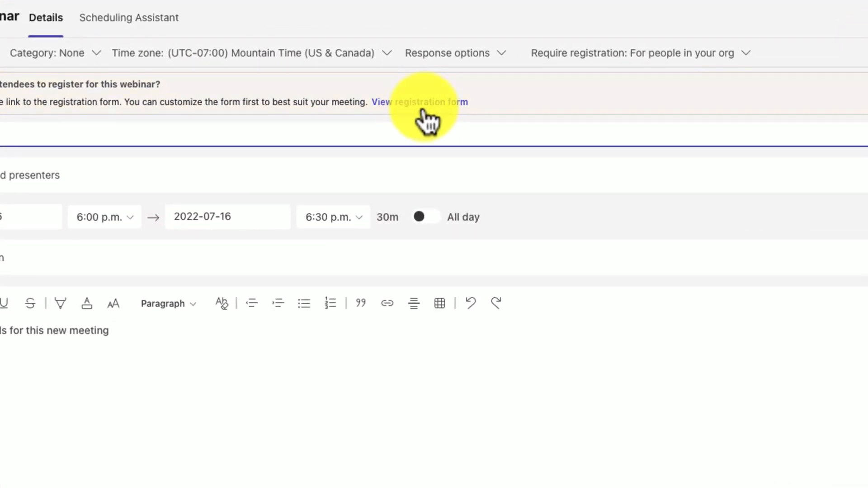
{"action": "mouse_move", "coordinate": [435, 119]}
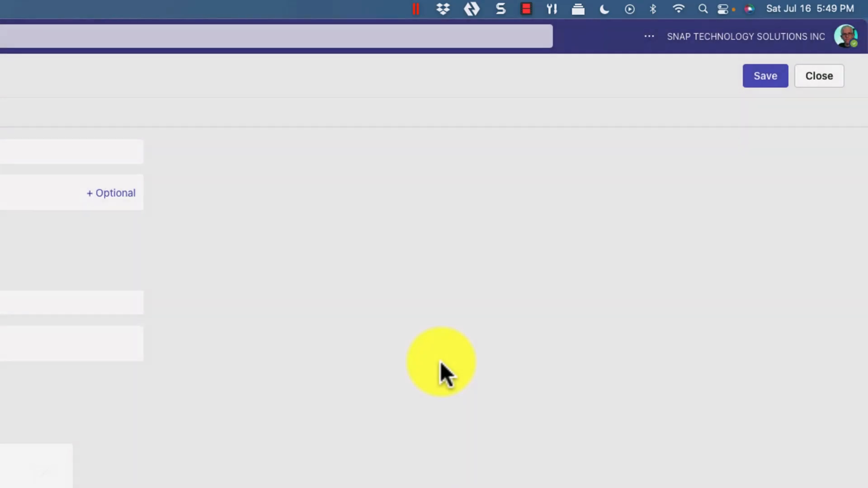
Start a live event, close it discarding changes, then go to Calls
{"action": "left_click", "coordinate": [833, 76]}
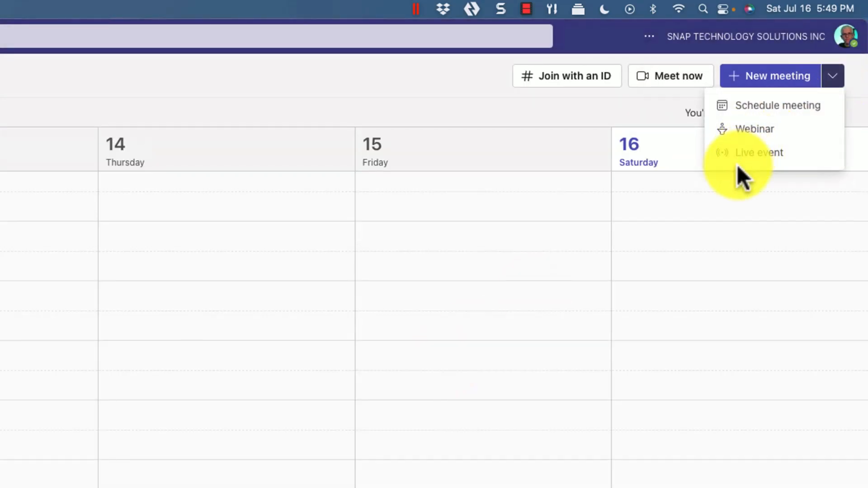
{"action": "left_click", "coordinate": [760, 152]}
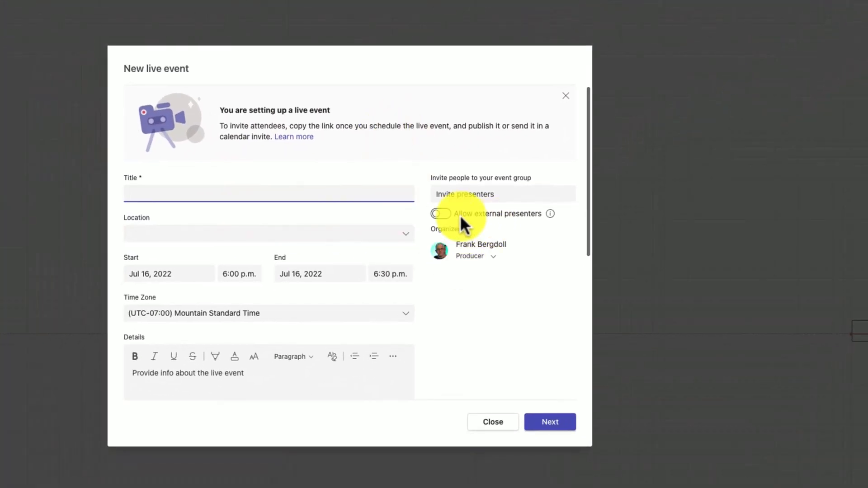
{"action": "left_click", "coordinate": [440, 214]}
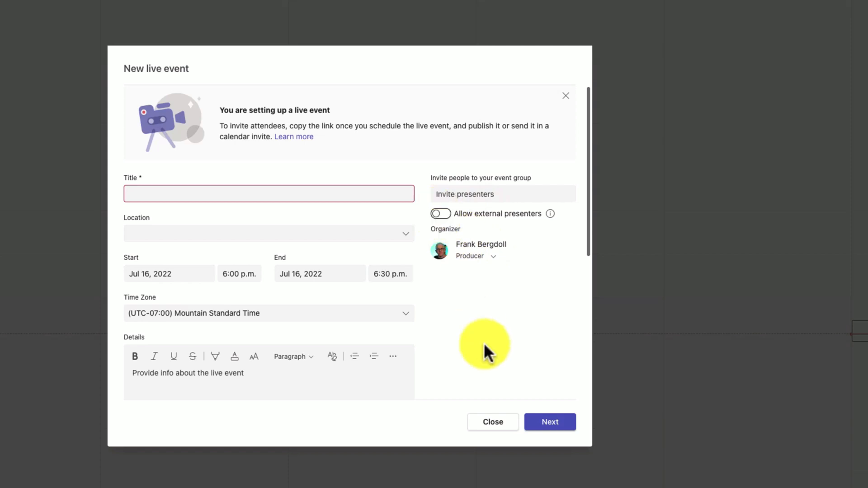
{"action": "mouse_move", "coordinate": [390, 273]}
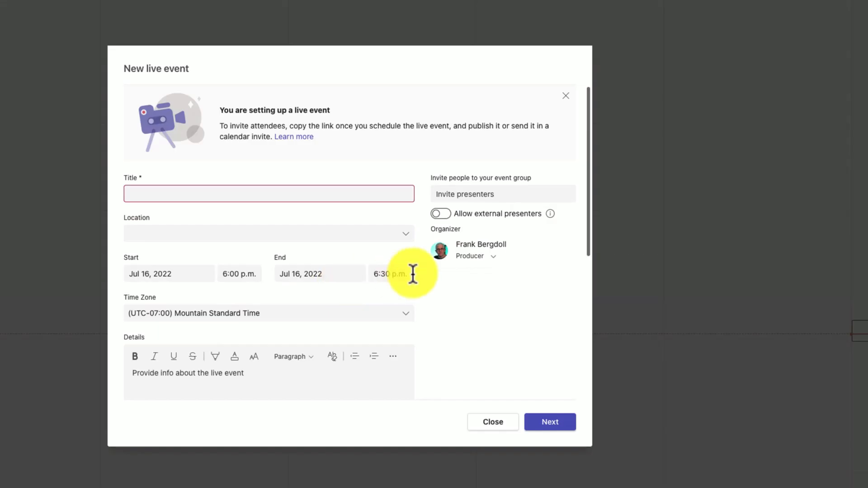
{"action": "left_click", "coordinate": [492, 422]}
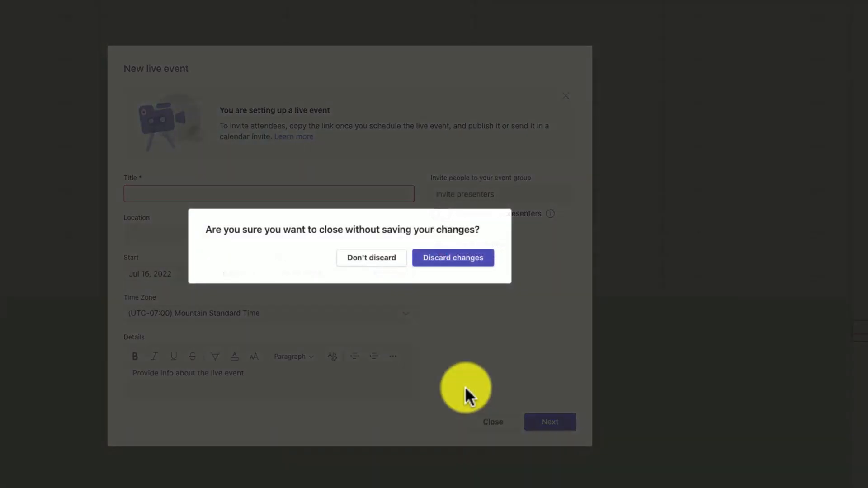
{"action": "left_click", "coordinate": [452, 257]}
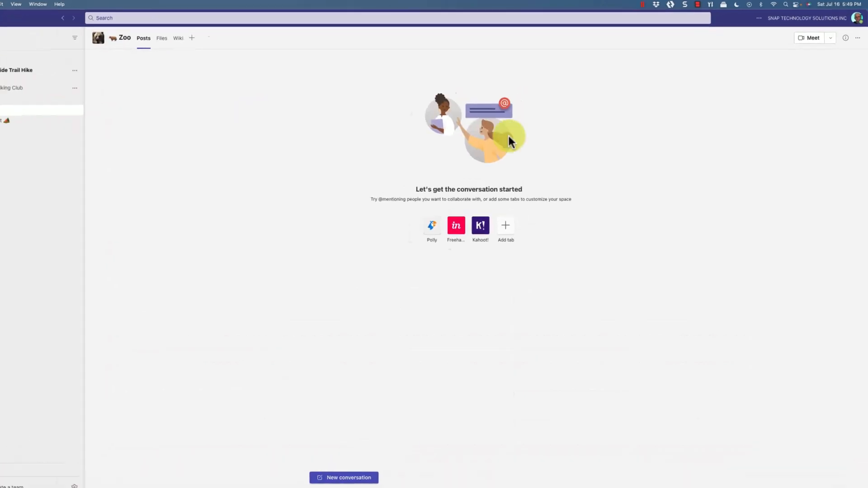
{"action": "left_click", "coordinate": [831, 37]}
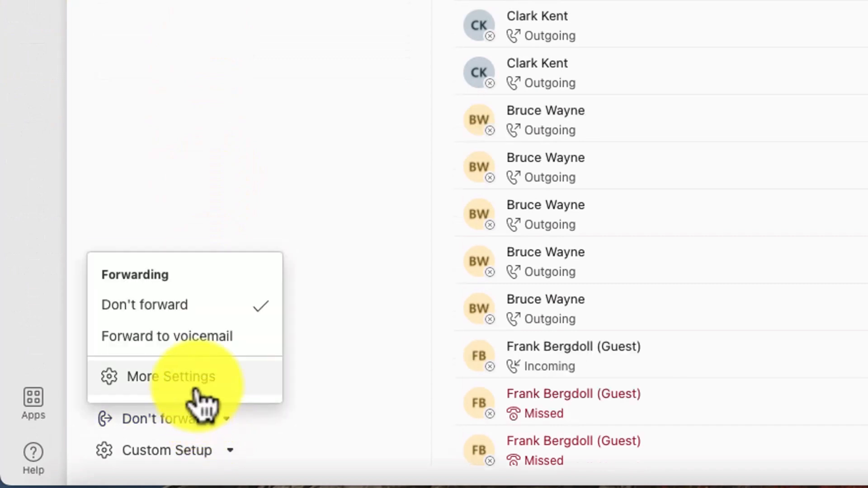
Open More Settings from the Calls forwarding menu
{"action": "left_click", "coordinate": [171, 377]}
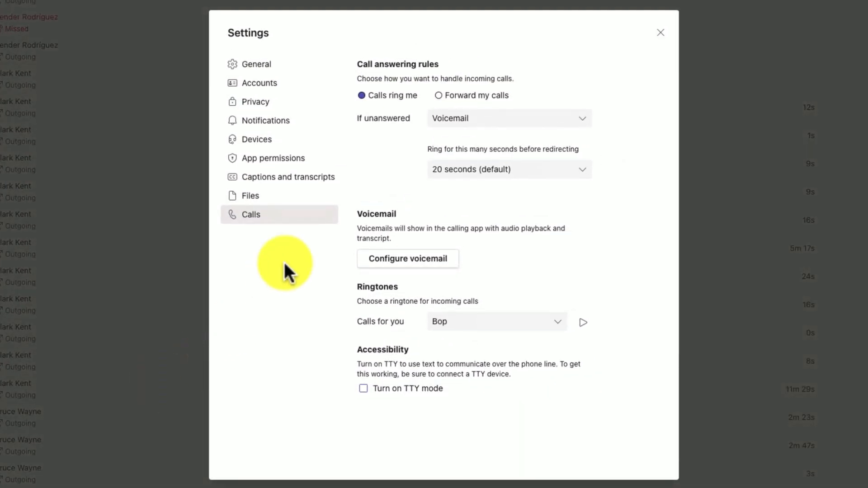
{"action": "mouse_move", "coordinate": [457, 282]}
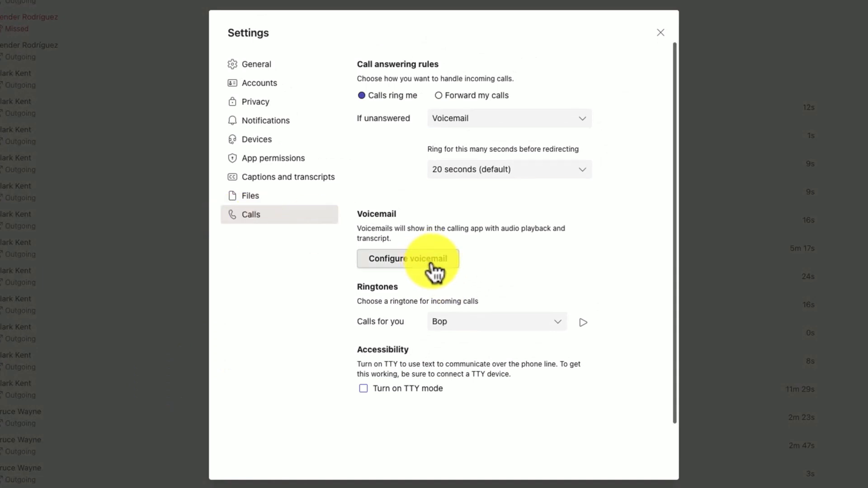
{"action": "mouse_move", "coordinate": [421, 199]}
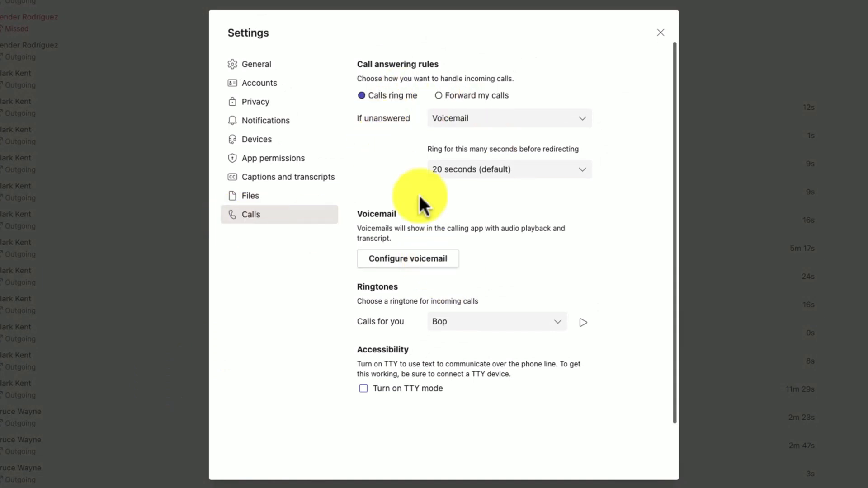
{"action": "mouse_move", "coordinate": [408, 259]}
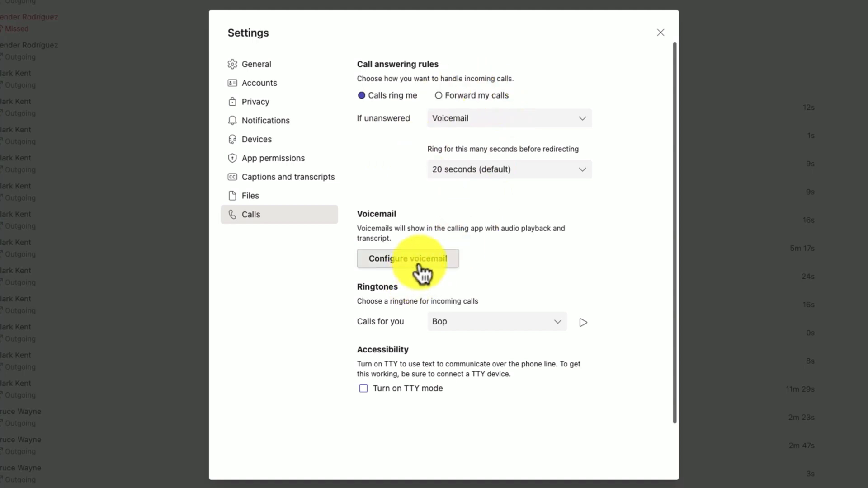
Open voicemail setup and type the custom greeting 'Hello there'
{"action": "left_click", "coordinate": [408, 258]}
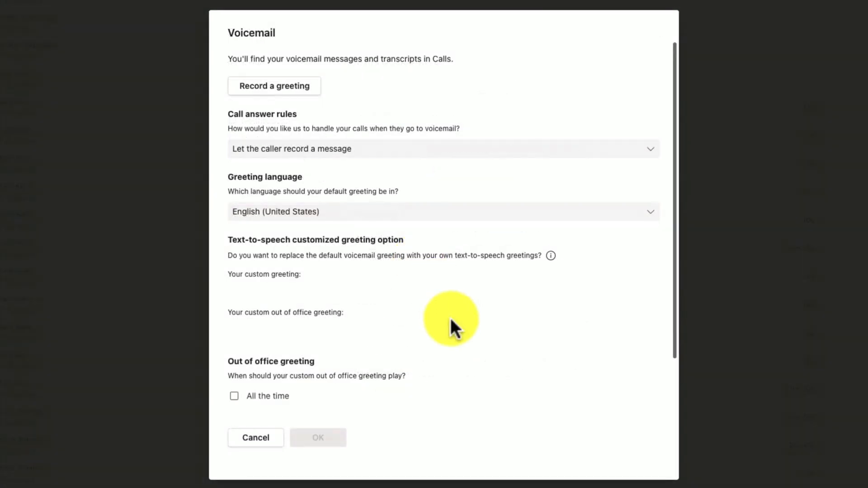
{"action": "mouse_move", "coordinate": [299, 277]}
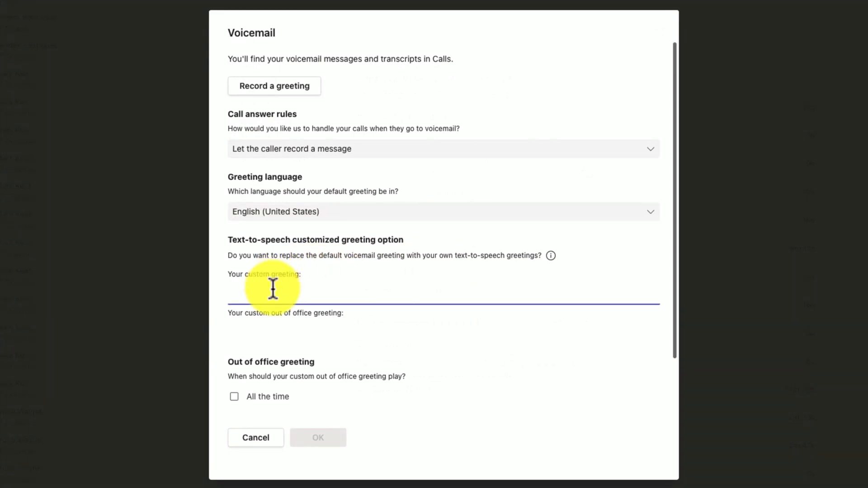
{"action": "type", "text": "H"}
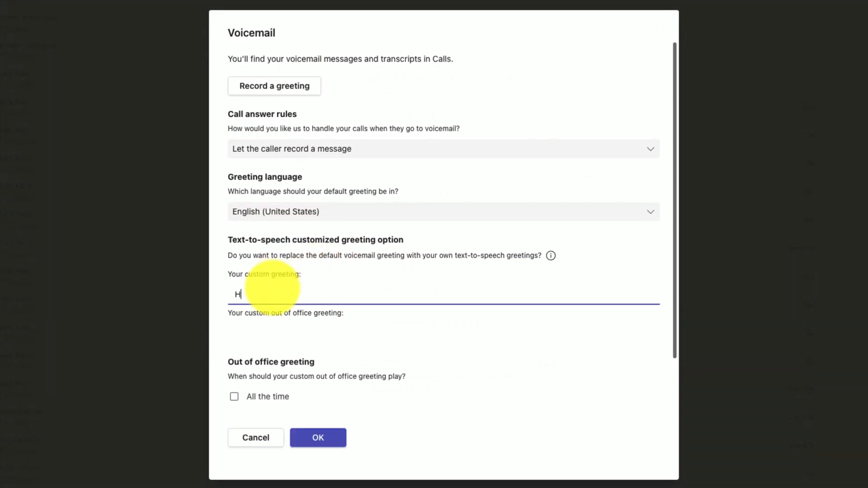
{"action": "type", "text": "ello there"}
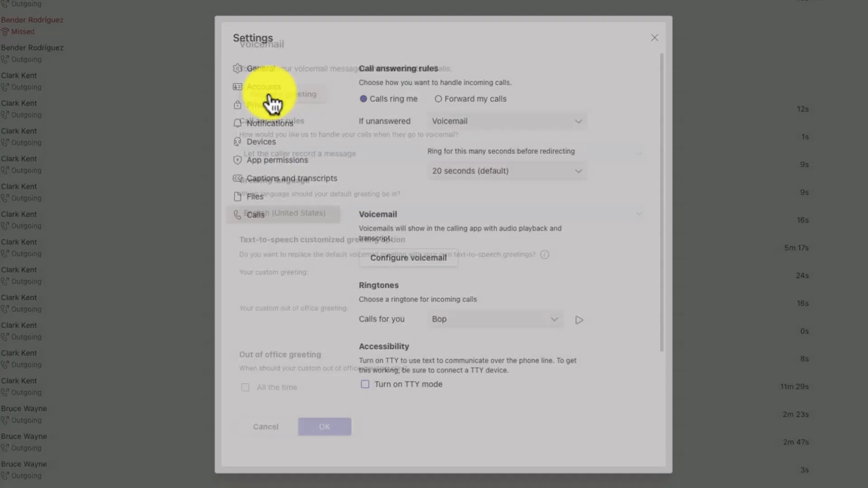
Call voicemail to record a greeting, show the keypad, then leave the call
{"action": "left_click", "coordinate": [654, 38]}
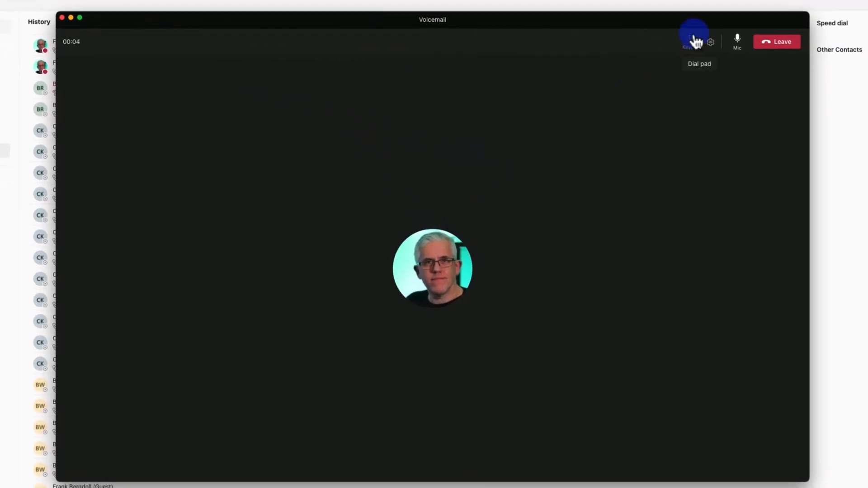
{"action": "left_click", "coordinate": [690, 42]}
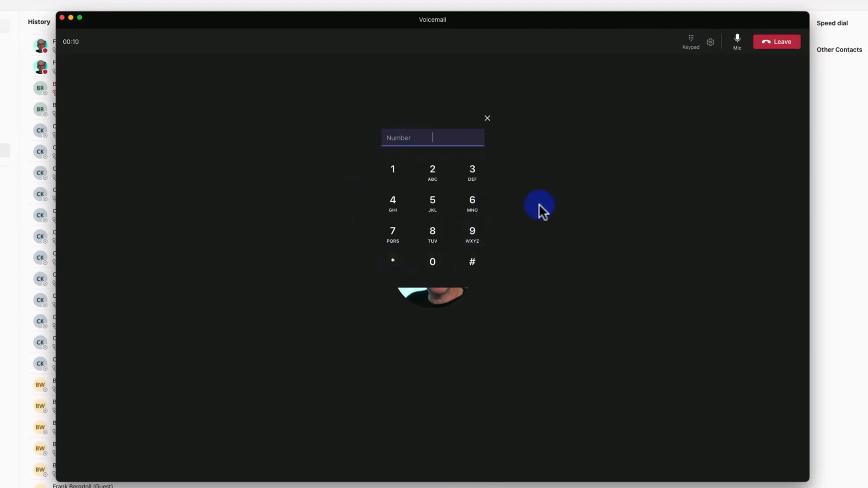
{"action": "mouse_move", "coordinate": [777, 42]}
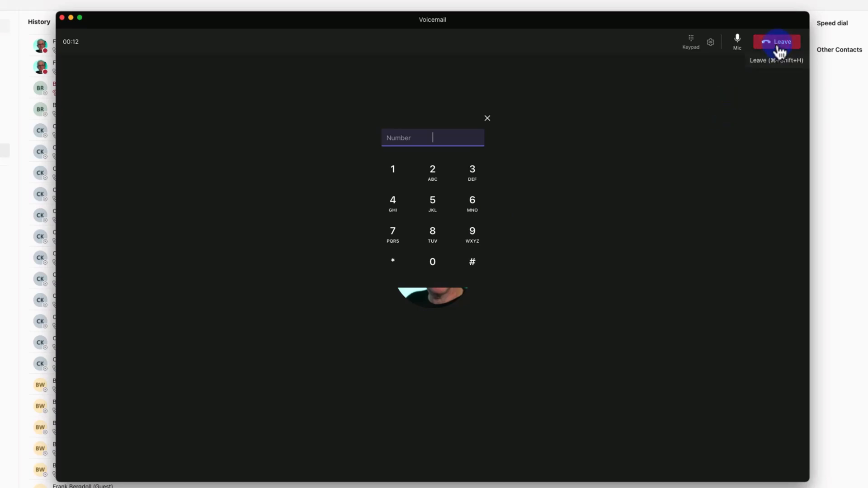
{"action": "left_click", "coordinate": [776, 41]}
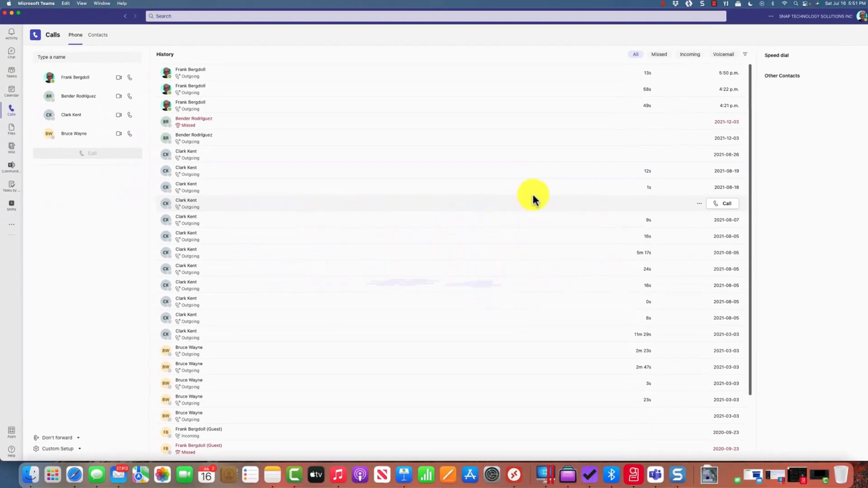
Go to Files > Recent, open Add cloud storage, and choose Google Drive
{"action": "left_click", "coordinate": [11, 121]}
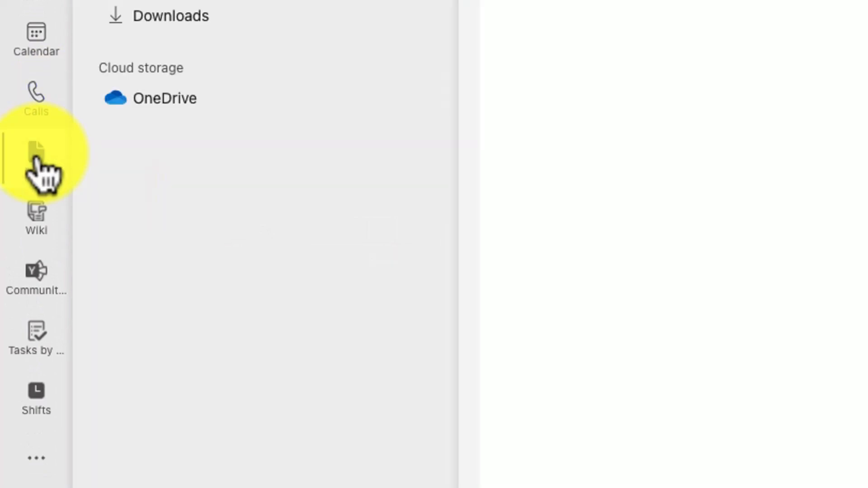
{"action": "left_click", "coordinate": [15, 137]}
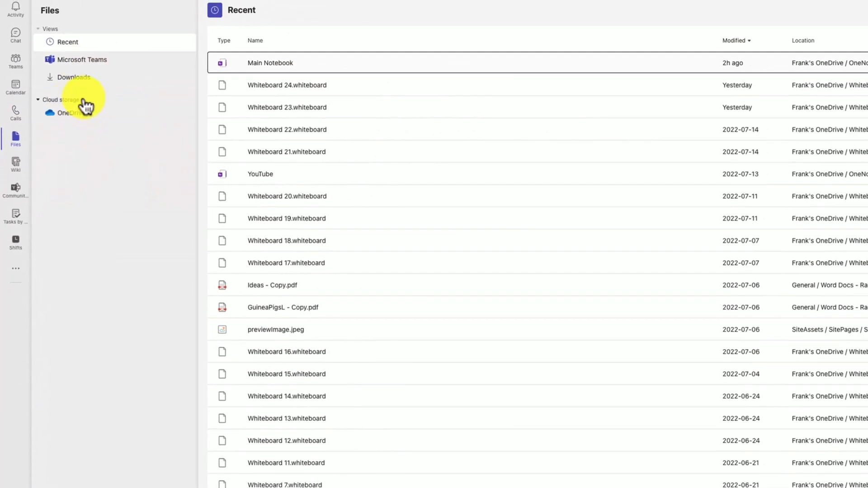
{"action": "scroll", "scroll_direction": "down", "scroll_amount": 3}
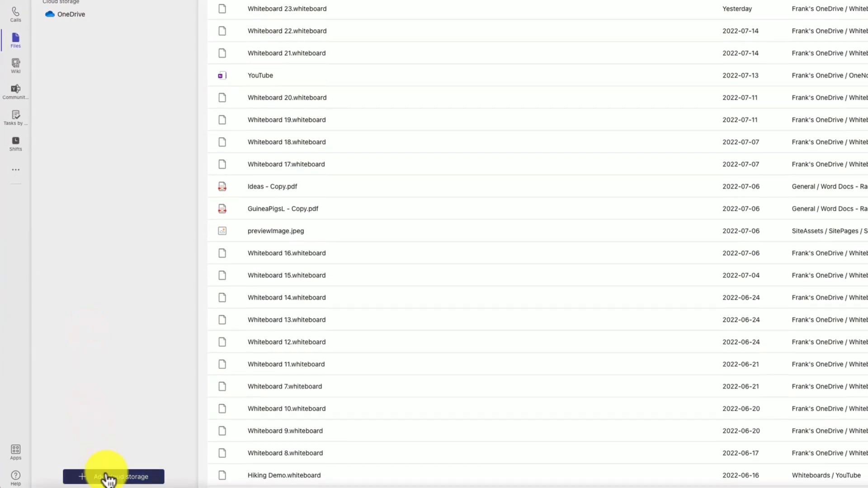
{"action": "left_click", "coordinate": [113, 477]}
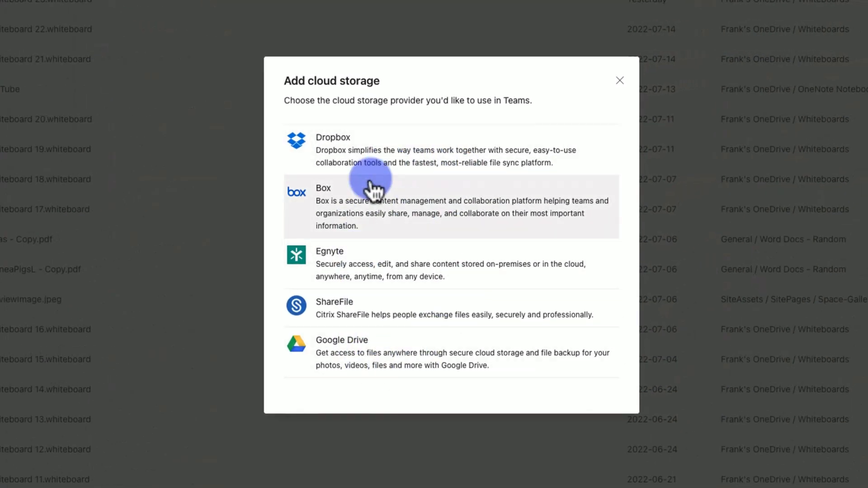
{"action": "mouse_move", "coordinate": [405, 155]}
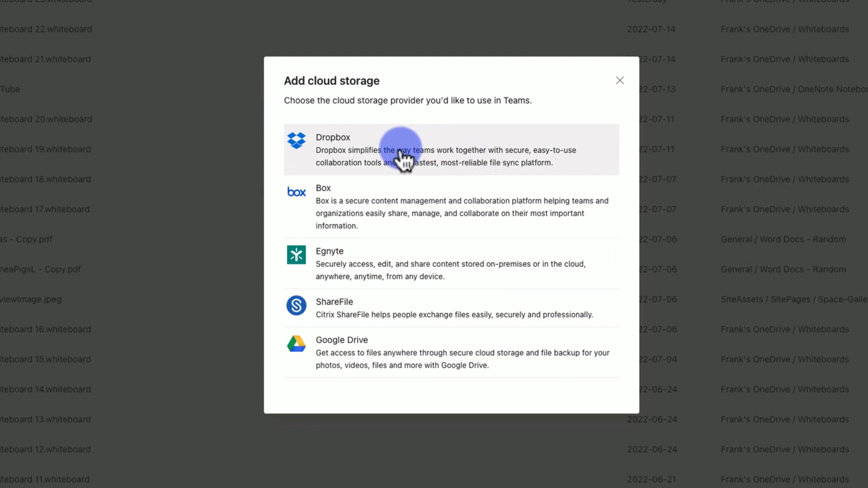
{"action": "mouse_move", "coordinate": [390, 359]}
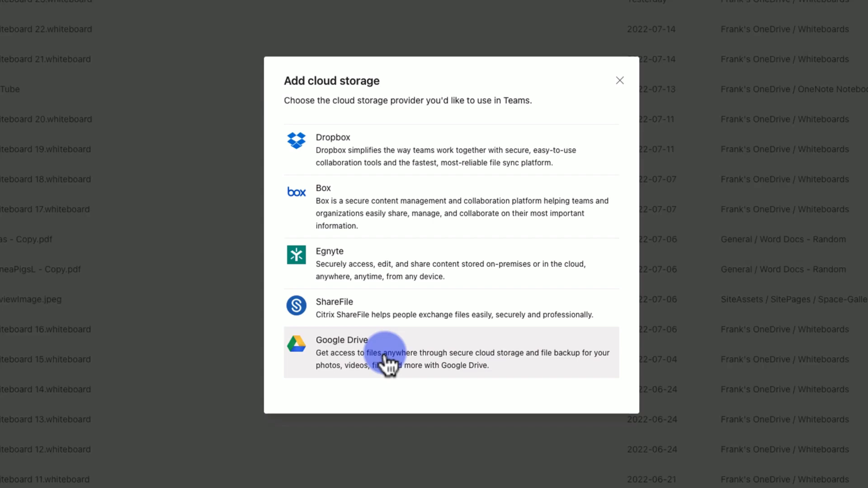
{"action": "left_click", "coordinate": [619, 80]}
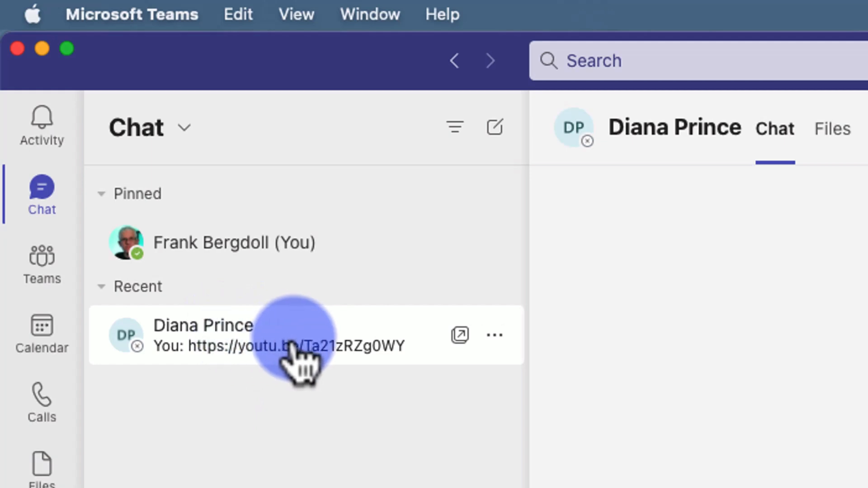
{"action": "mouse_move", "coordinate": [429, 365]}
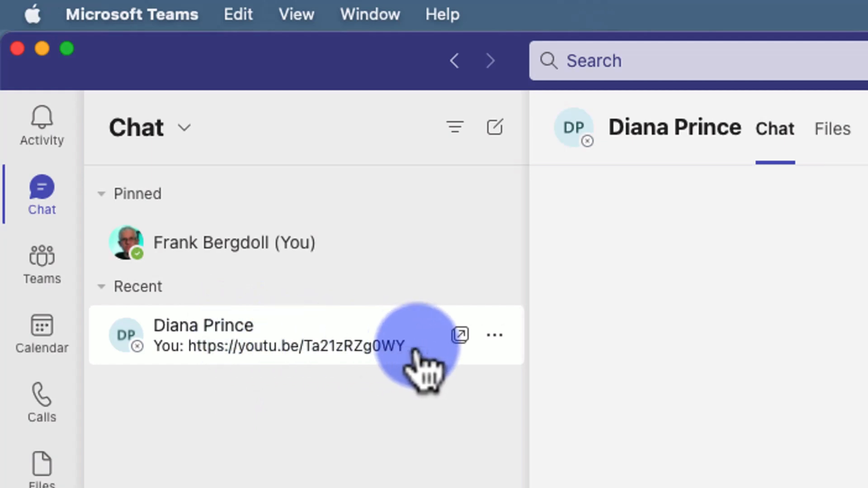
{"action": "mouse_move", "coordinate": [462, 336]}
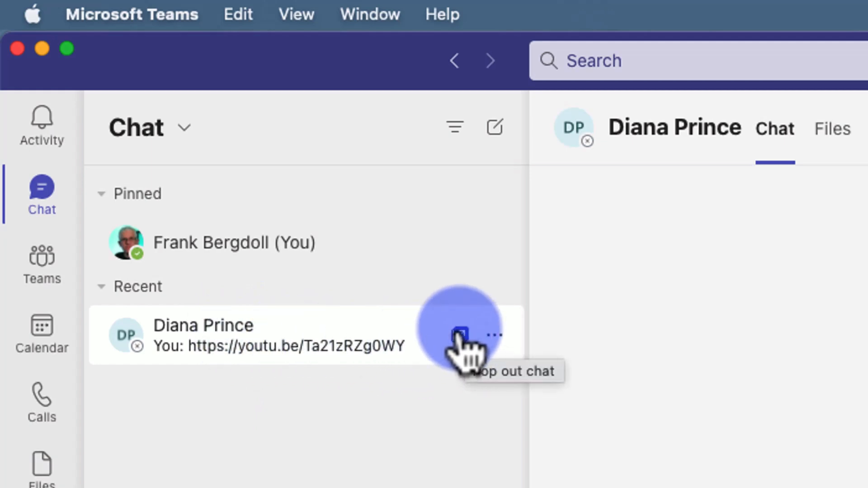
Pop the recent one-on-one chat into its own window, then close that window
{"action": "left_click", "coordinate": [460, 335]}
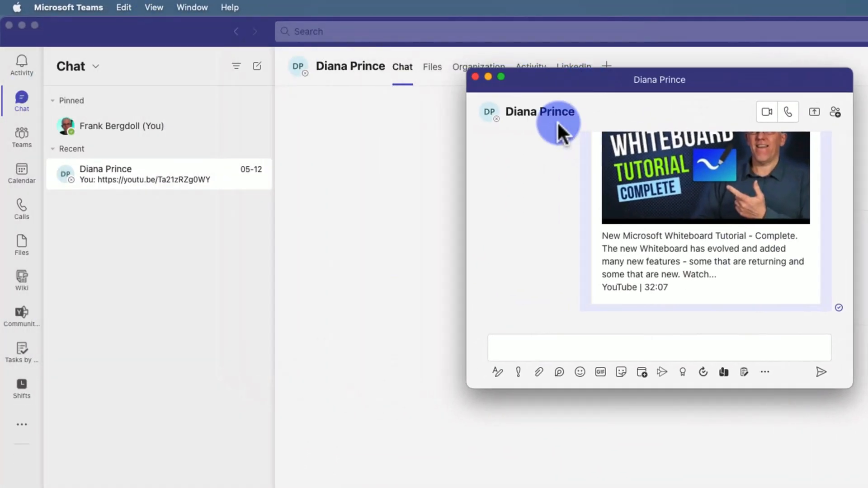
{"action": "left_click", "coordinate": [475, 77]}
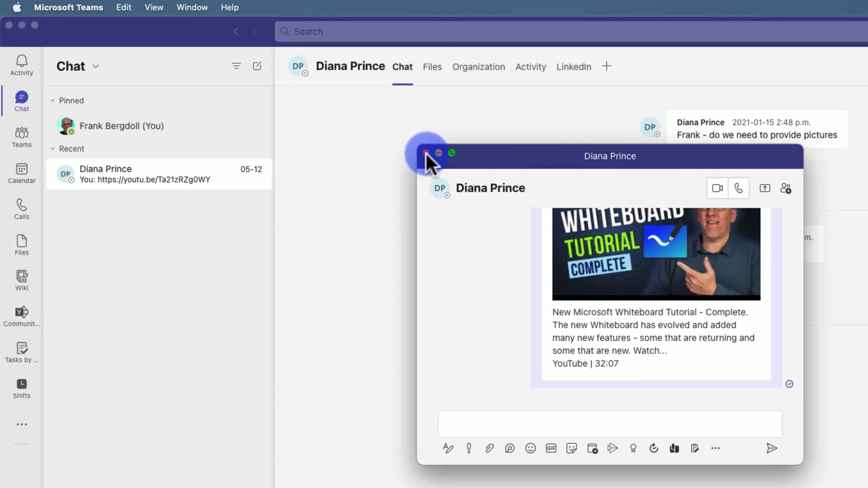
{"action": "left_click", "coordinate": [424, 153]}
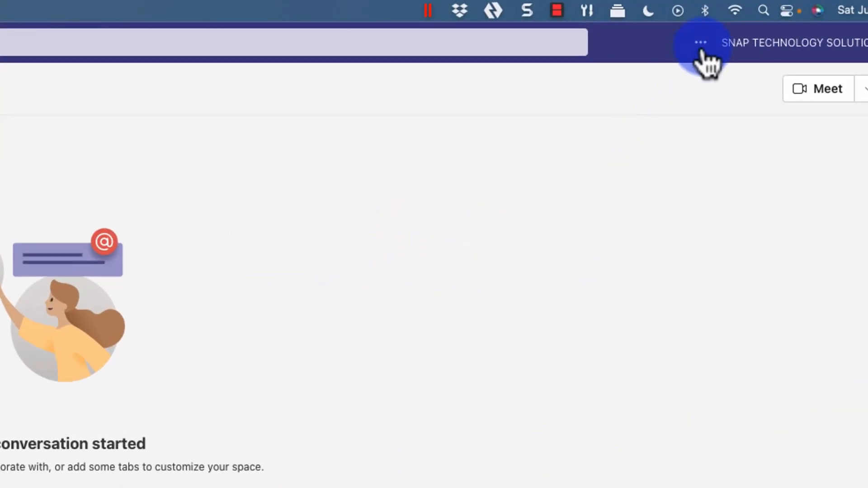
Switch on High fidelity music mode in Settings > Devices, keeping echo cancellation enabled
{"action": "left_click", "coordinate": [700, 42]}
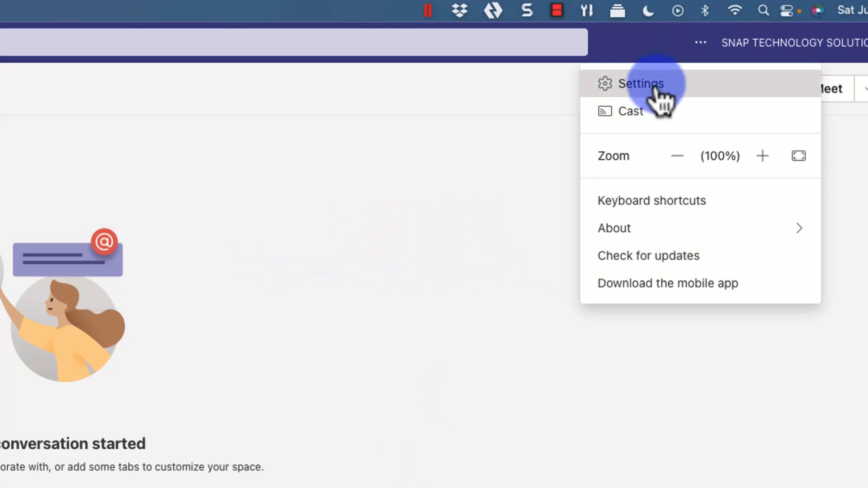
{"action": "left_click", "coordinate": [641, 83]}
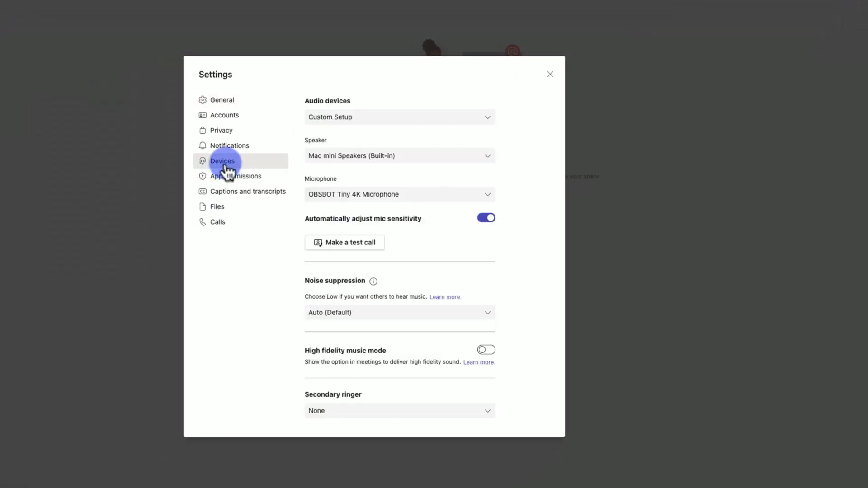
{"action": "mouse_move", "coordinate": [393, 304]}
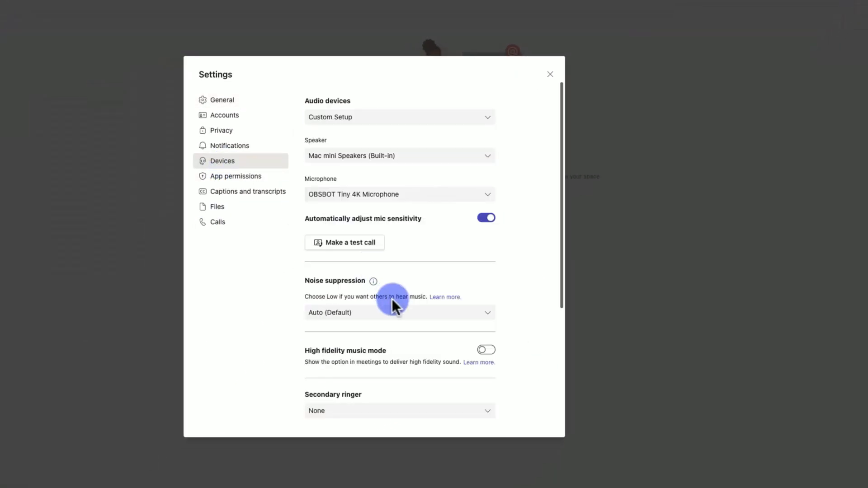
{"action": "mouse_move", "coordinate": [456, 256]}
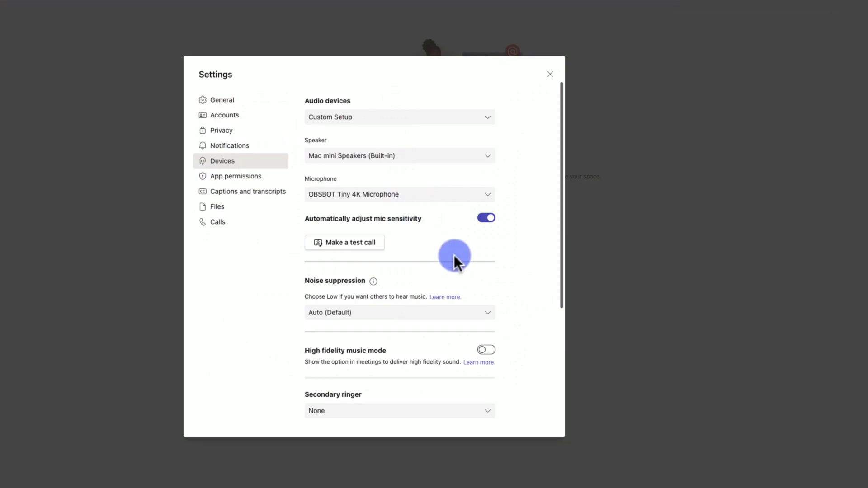
{"action": "mouse_move", "coordinate": [314, 363]}
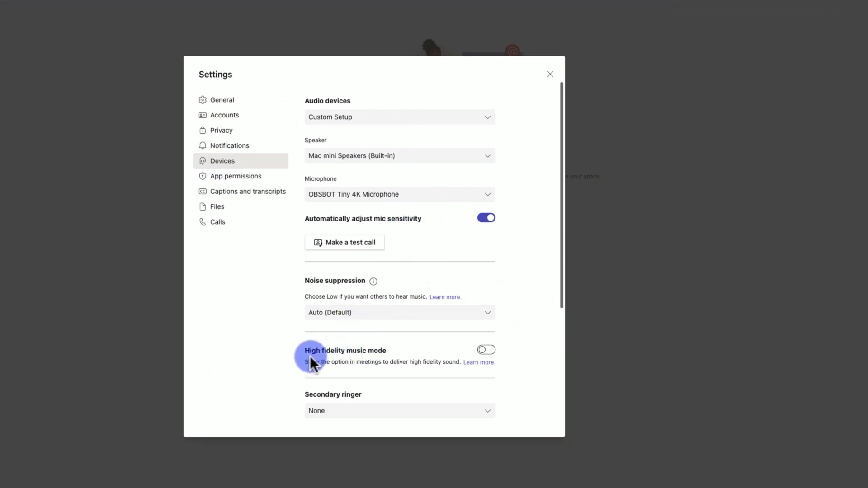
{"action": "mouse_move", "coordinate": [374, 364]}
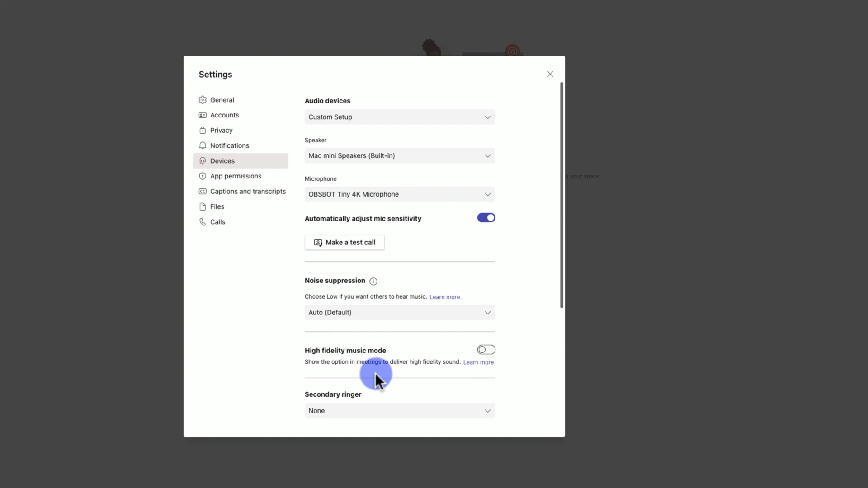
{"action": "mouse_move", "coordinate": [342, 369]}
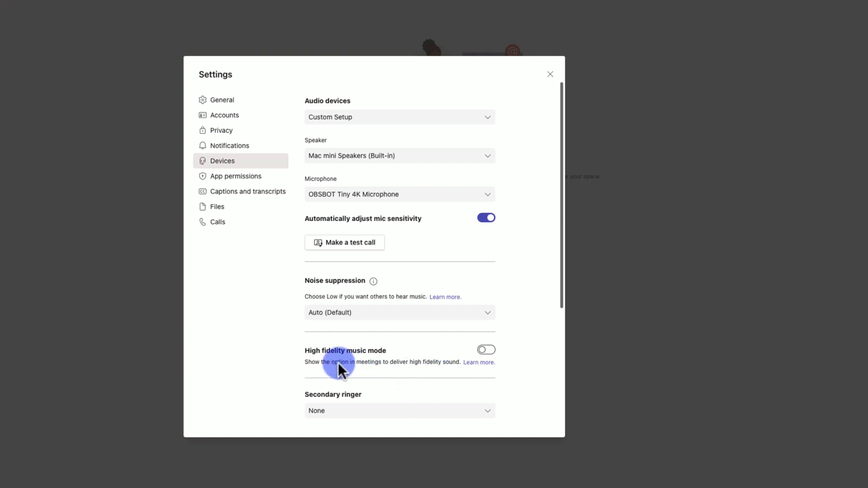
{"action": "left_click", "coordinate": [485, 350]}
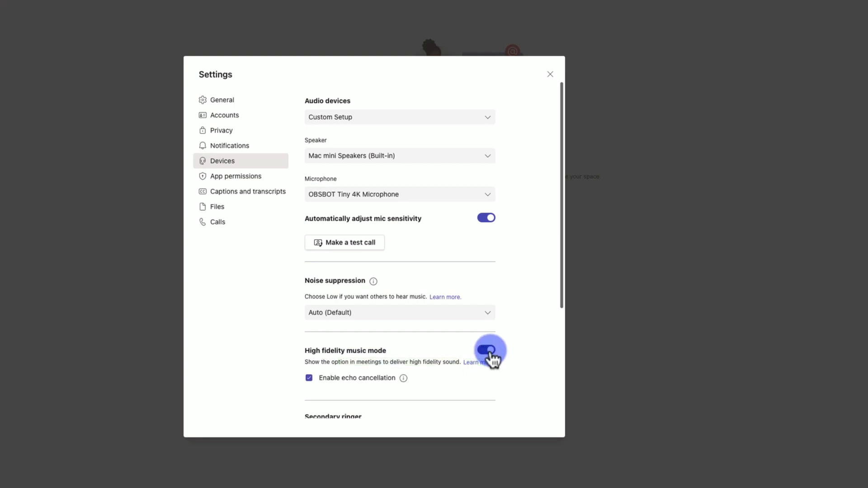
{"action": "left_click", "coordinate": [487, 350]}
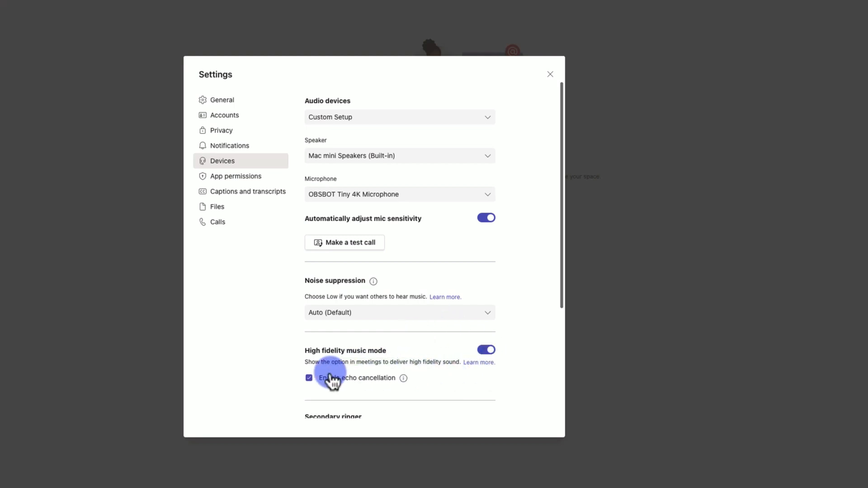
{"action": "mouse_move", "coordinate": [366, 365]}
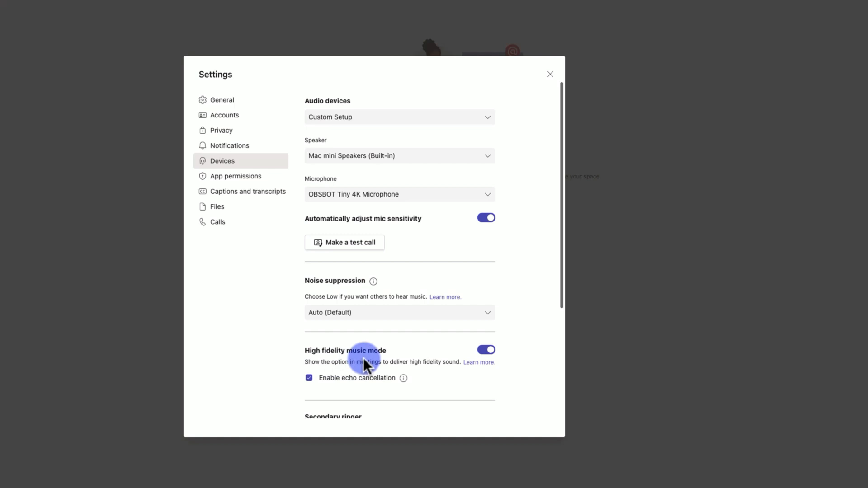
{"action": "mouse_move", "coordinate": [370, 396]}
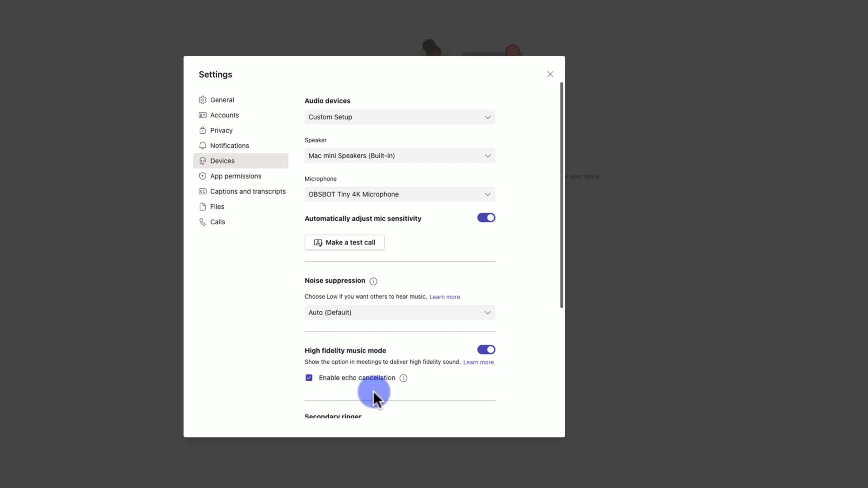
{"action": "mouse_move", "coordinate": [462, 380]}
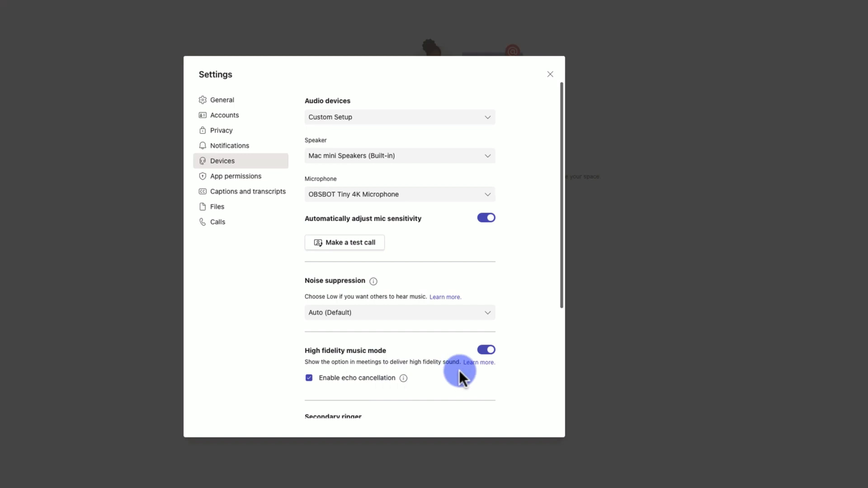
{"action": "mouse_move", "coordinate": [436, 346]}
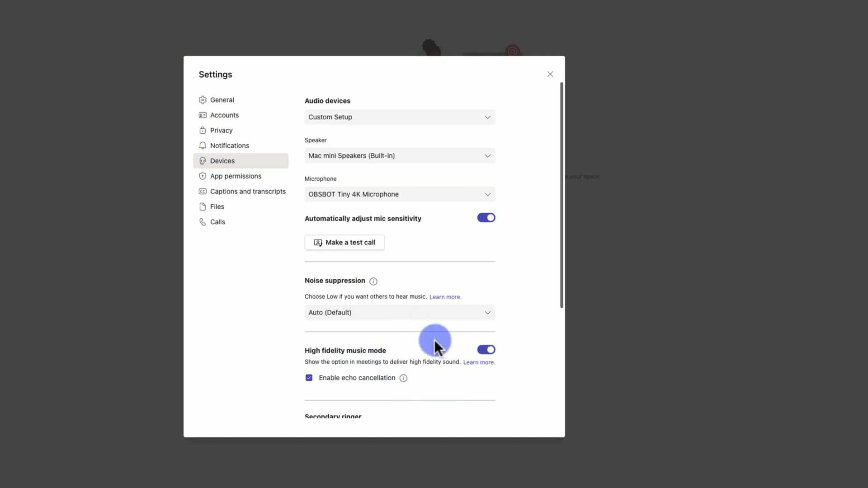
{"action": "mouse_move", "coordinate": [461, 385]}
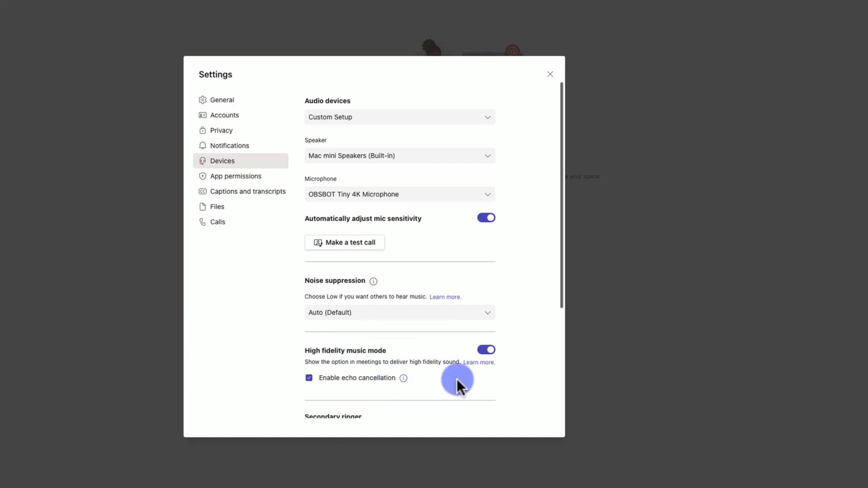
{"action": "left_click", "coordinate": [550, 74]}
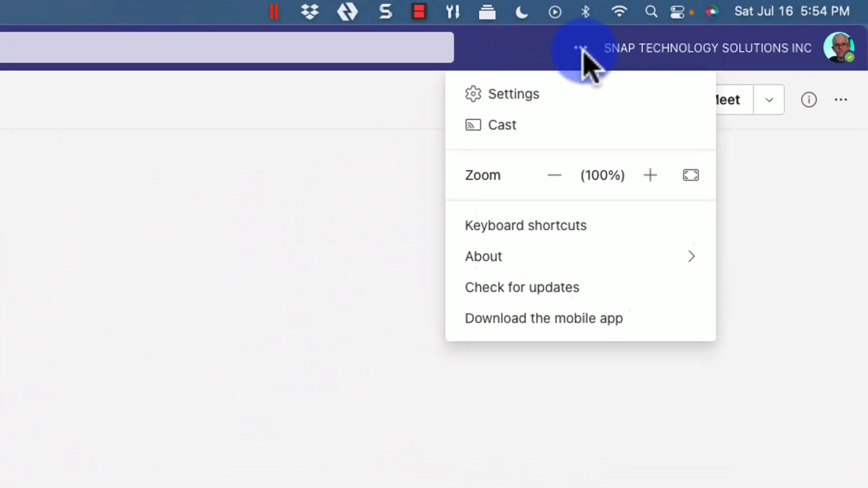
Show the Keyboard shortcuts list and scroll through its general, navigation, messaging and meeting sections
{"action": "left_click", "coordinate": [525, 224]}
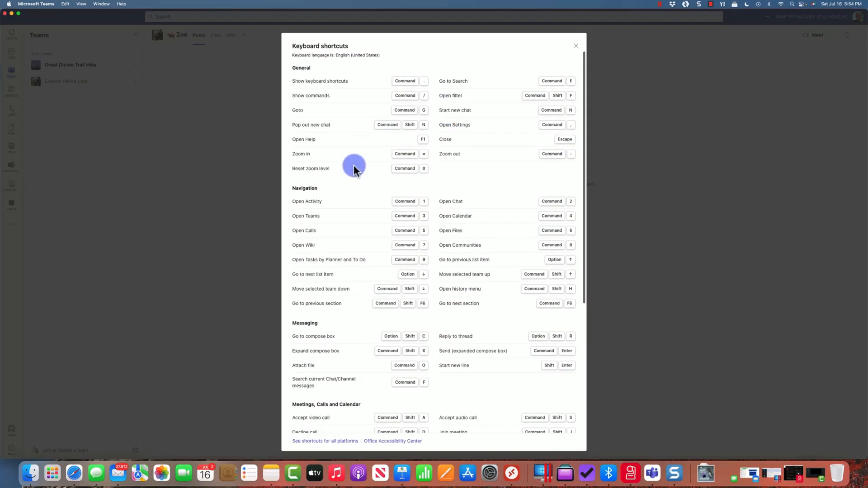
{"action": "scroll", "scroll_direction": "down", "scroll_amount": 3}
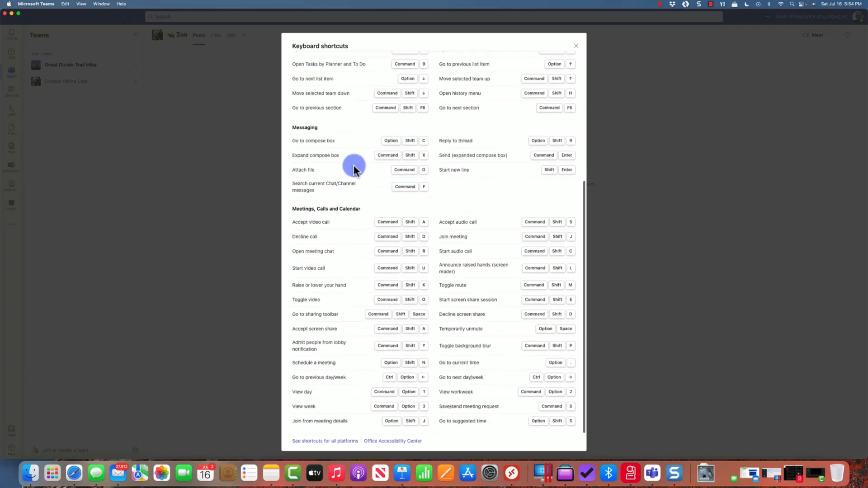
{"action": "scroll", "scroll_direction": "up", "scroll_amount": 3}
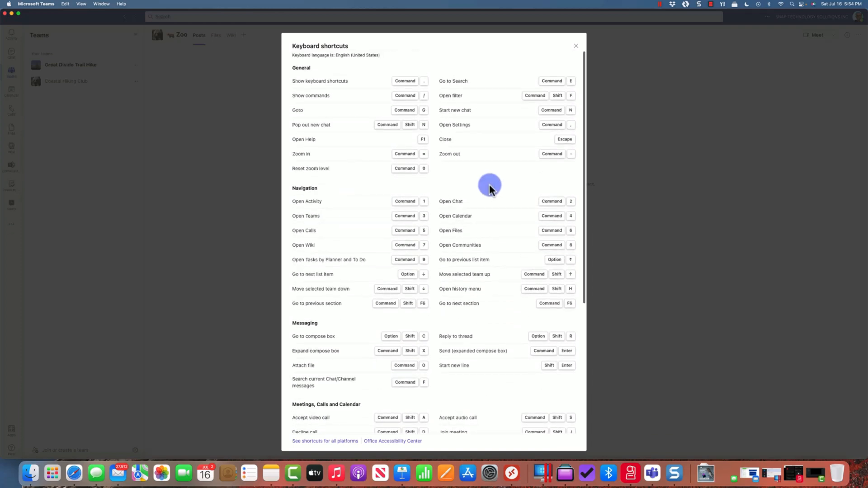
{"action": "scroll", "scroll_direction": "down", "scroll_amount": 3}
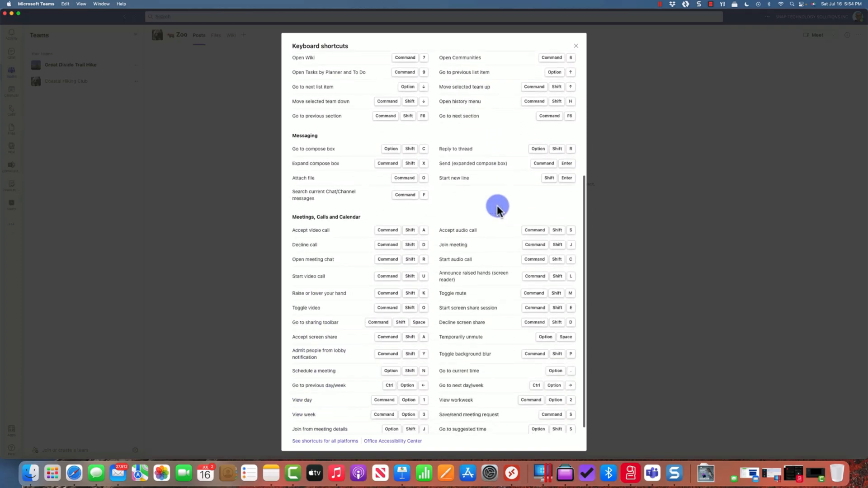
{"action": "scroll", "scroll_direction": "up", "scroll_amount": 3}
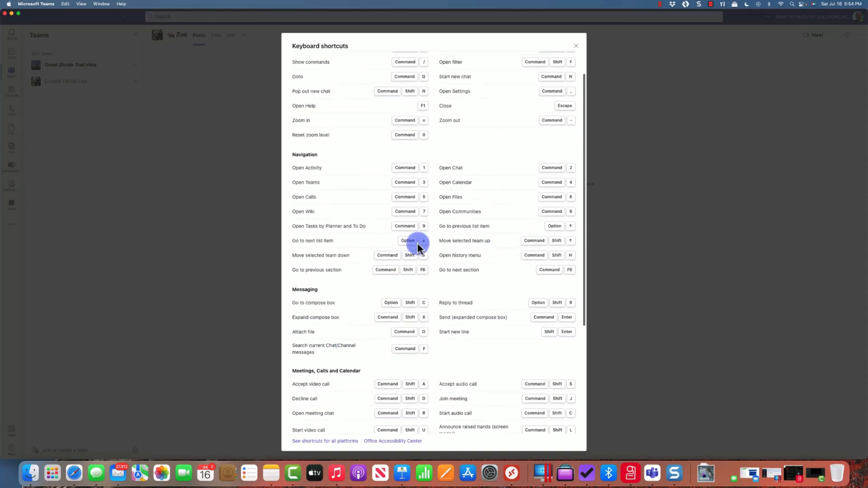
{"action": "scroll", "scroll_direction": "up", "scroll_amount": 3}
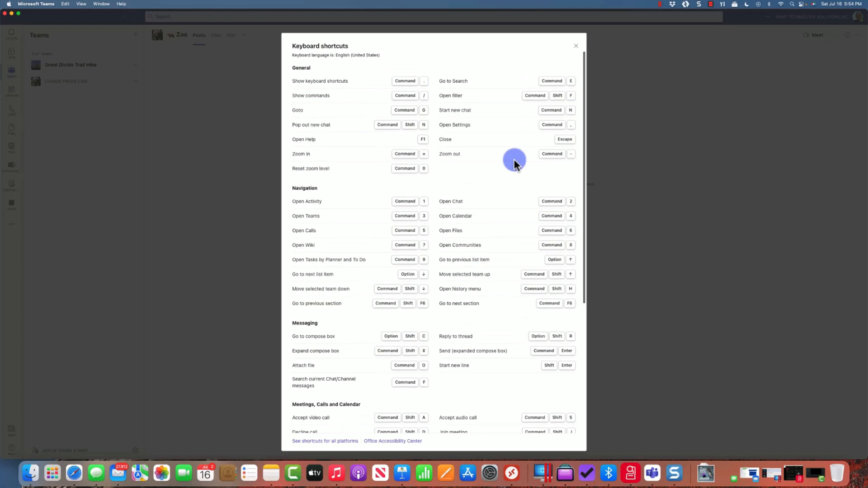
{"action": "scroll", "scroll_direction": "down", "scroll_amount": 3}
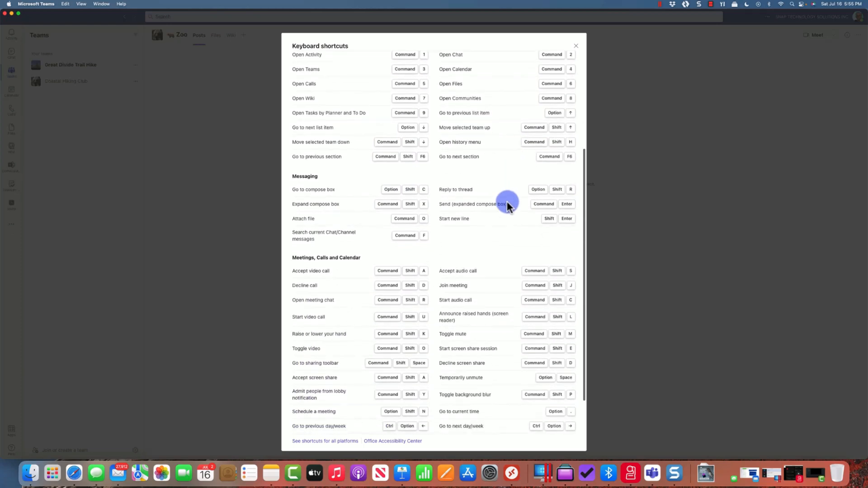
{"action": "scroll", "scroll_direction": "down", "scroll_amount": 3}
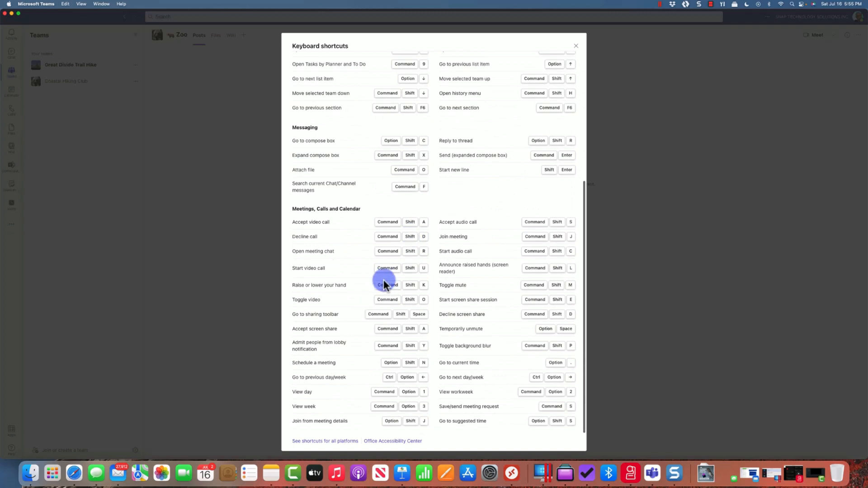
{"action": "mouse_move", "coordinate": [323, 446]}
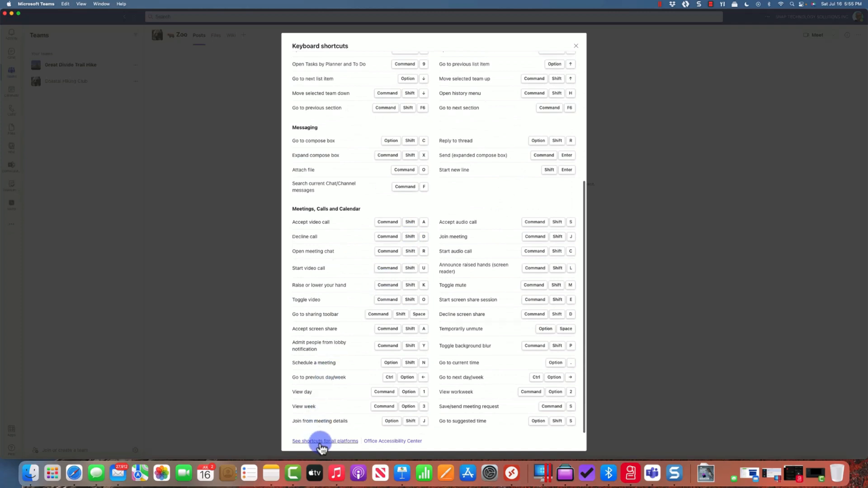
Open the Teams shortcuts support article in Safari and browse the macOS shortcuts
{"action": "left_click", "coordinate": [325, 441]}
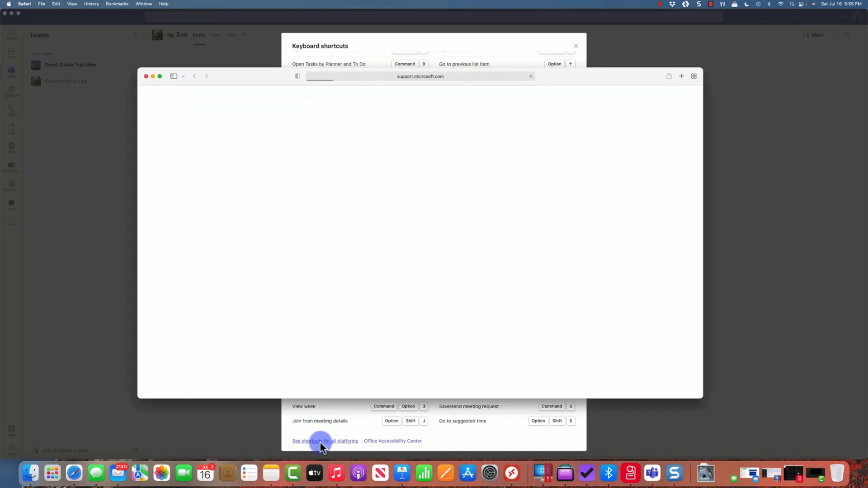
{"action": "left_click", "coordinate": [325, 442]}
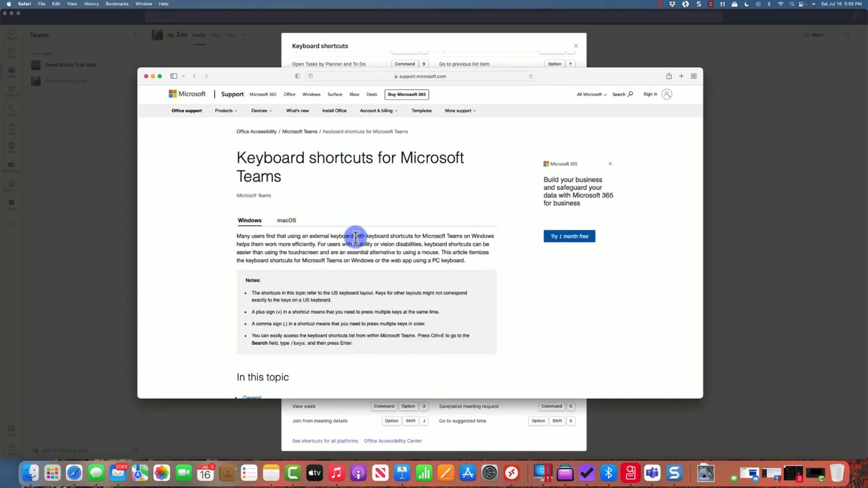
{"action": "left_click", "coordinate": [286, 220]}
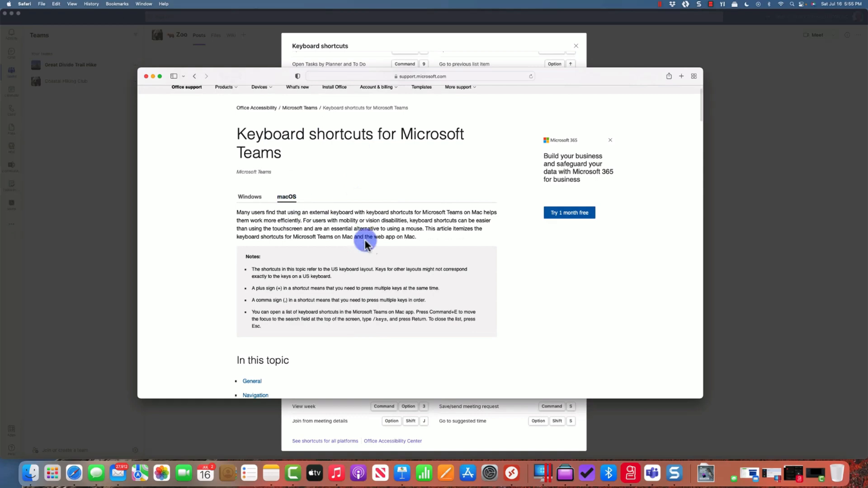
{"action": "scroll", "scroll_direction": "down", "scroll_amount": 3}
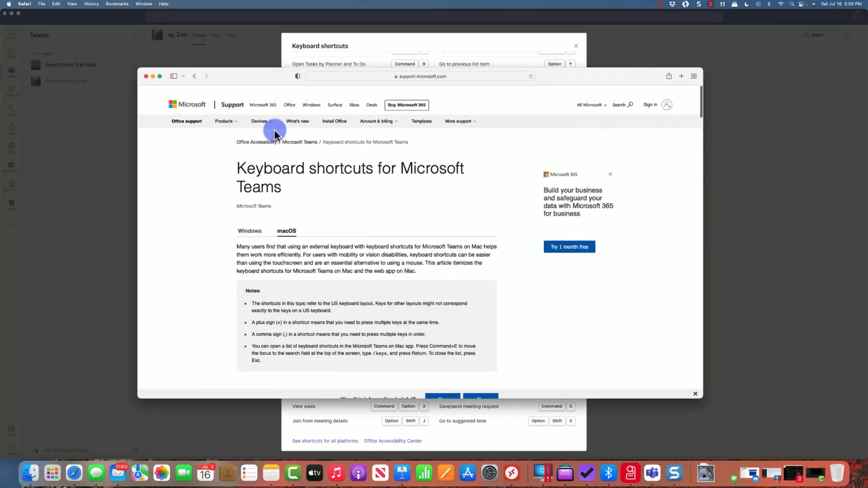
Review the Windows shortcut tables and rate the article helpful with a reason
{"action": "left_click", "coordinate": [249, 218]}
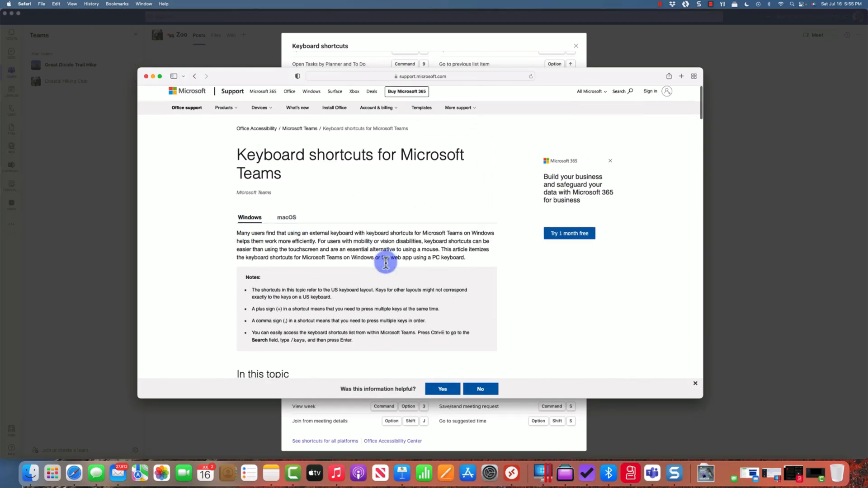
{"action": "scroll", "scroll_direction": "down", "scroll_amount": 3}
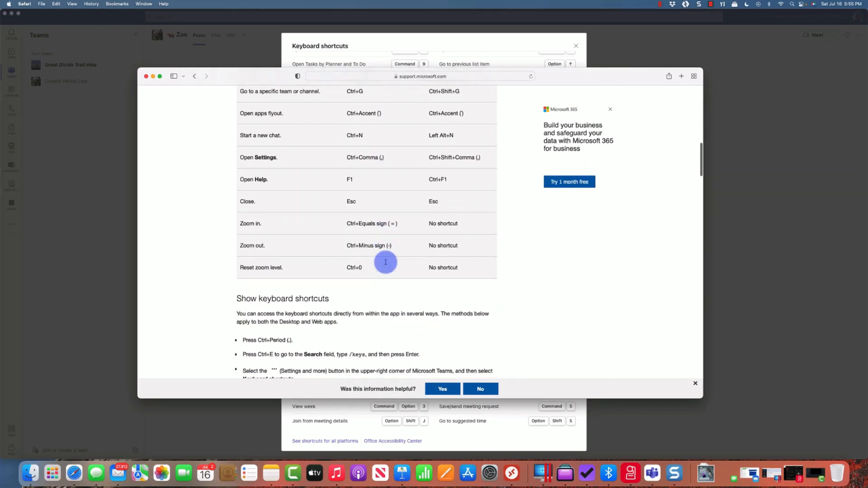
{"action": "scroll", "scroll_direction": "up", "scroll_amount": 3}
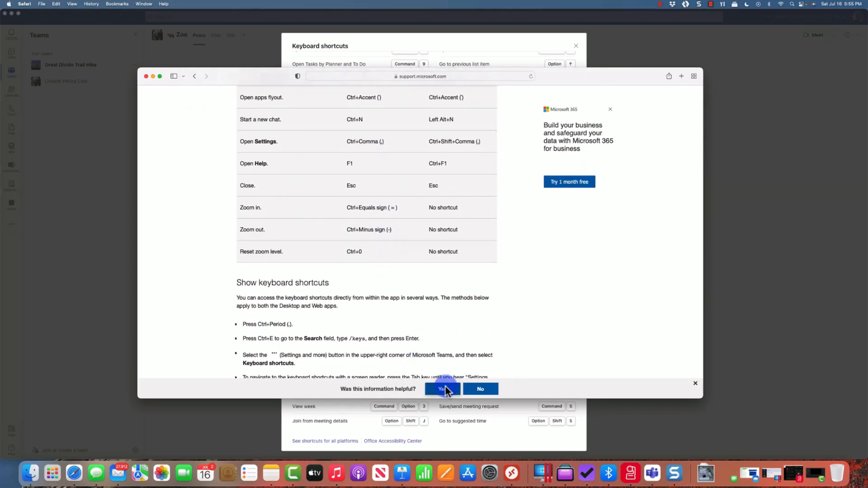
{"action": "left_click", "coordinate": [442, 389]}
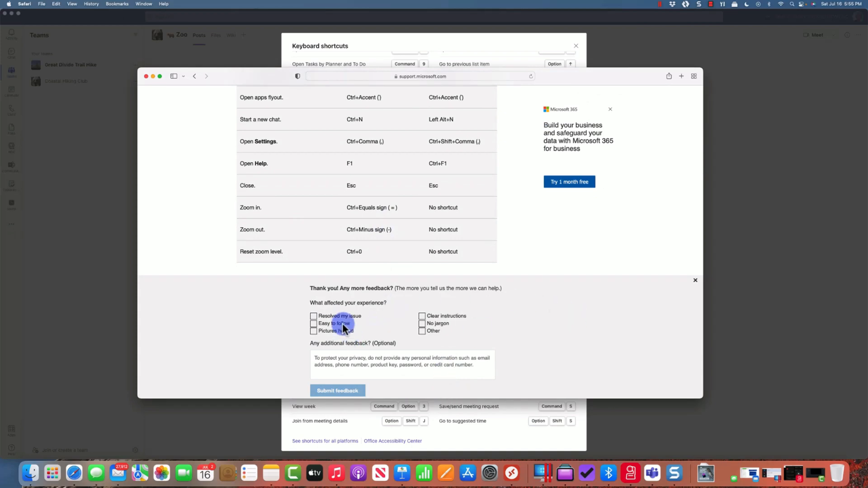
{"action": "left_click", "coordinate": [338, 390]}
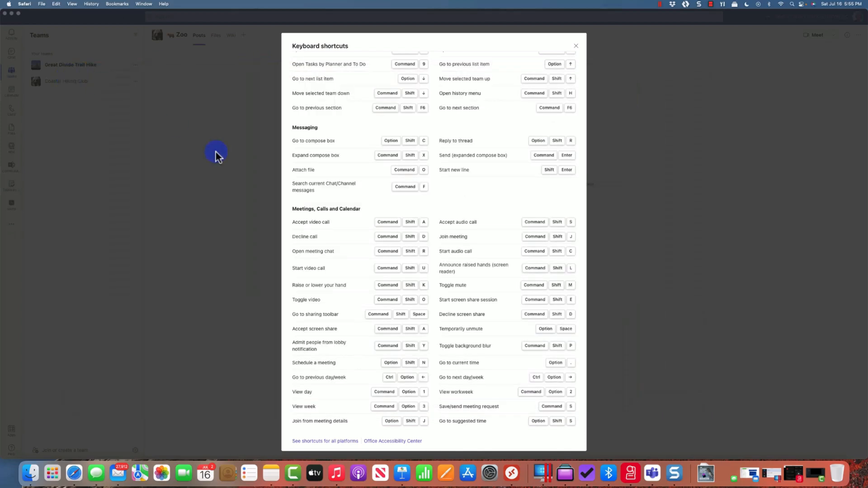
Close the keyboard shortcuts overview and open the Coastal Hiking Club options menu
{"action": "left_click", "coordinate": [575, 46]}
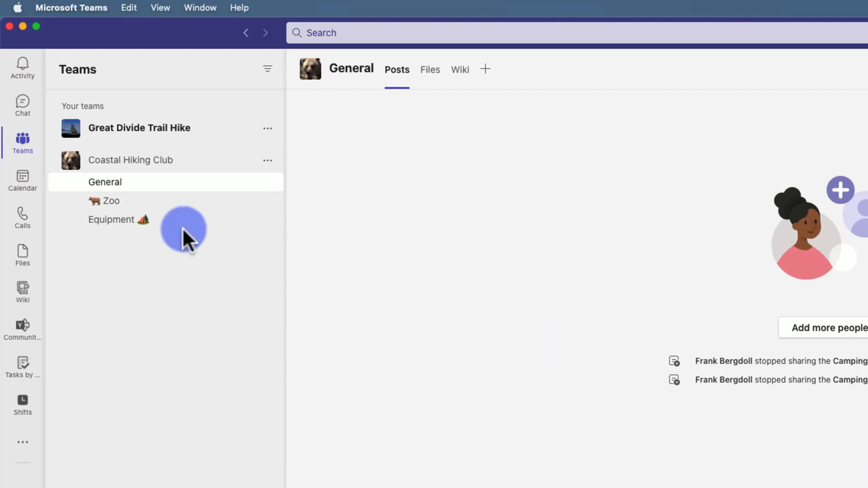
{"action": "left_click", "coordinate": [267, 160]}
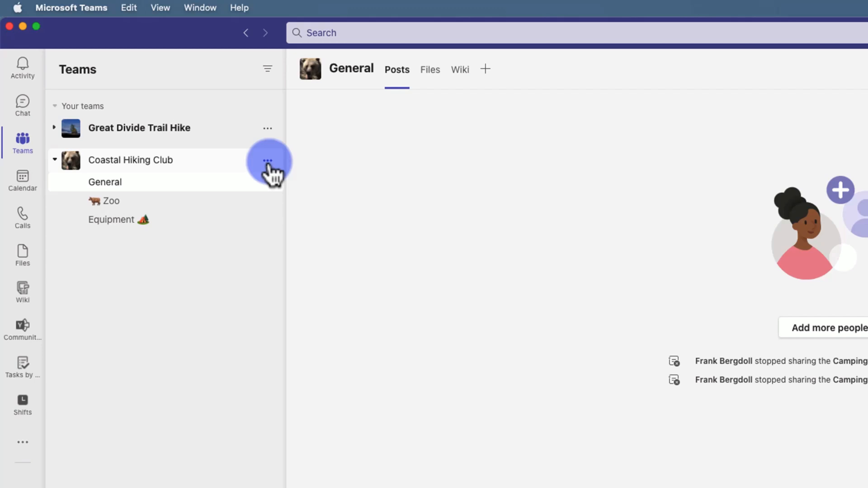
{"action": "left_click", "coordinate": [268, 160]}
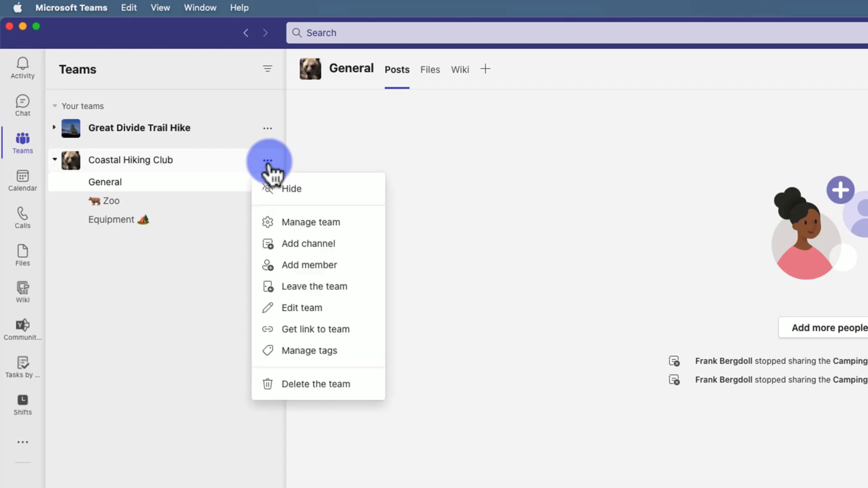
{"action": "mouse_move", "coordinate": [309, 350]}
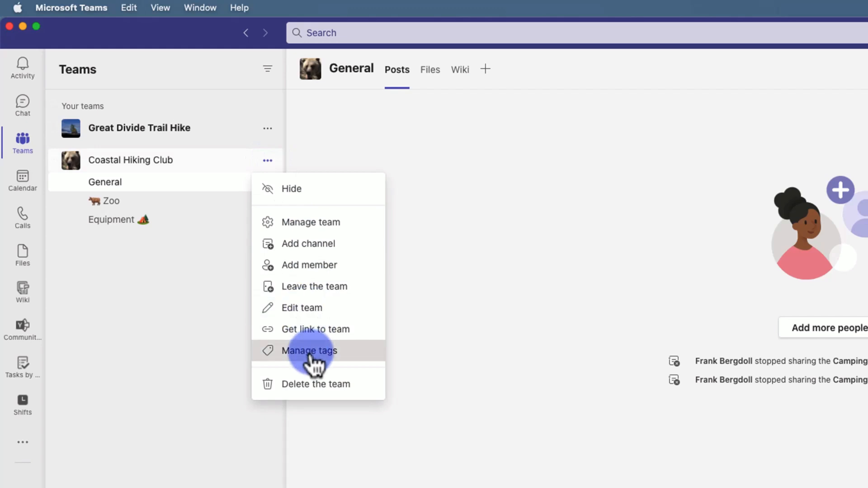
Fill in a new tag 'hiking', described 'Who likes hiking', with member Bruce Wayne
{"action": "left_click", "coordinate": [309, 350]}
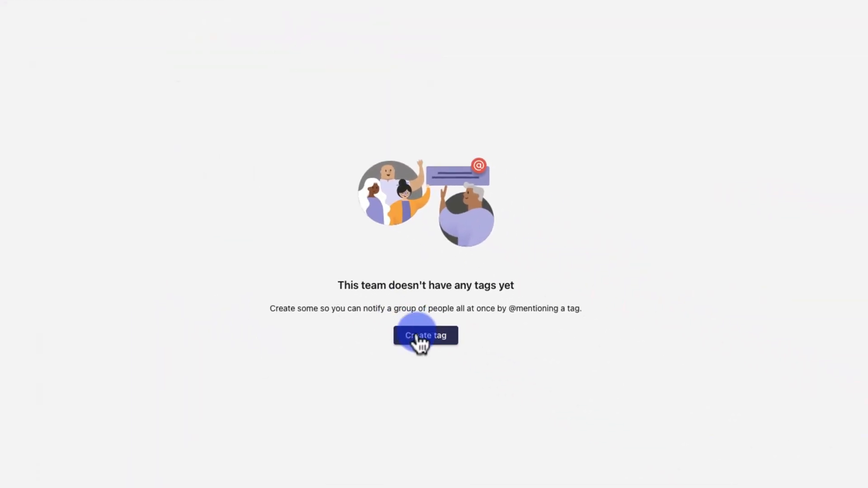
{"action": "left_click", "coordinate": [425, 336]}
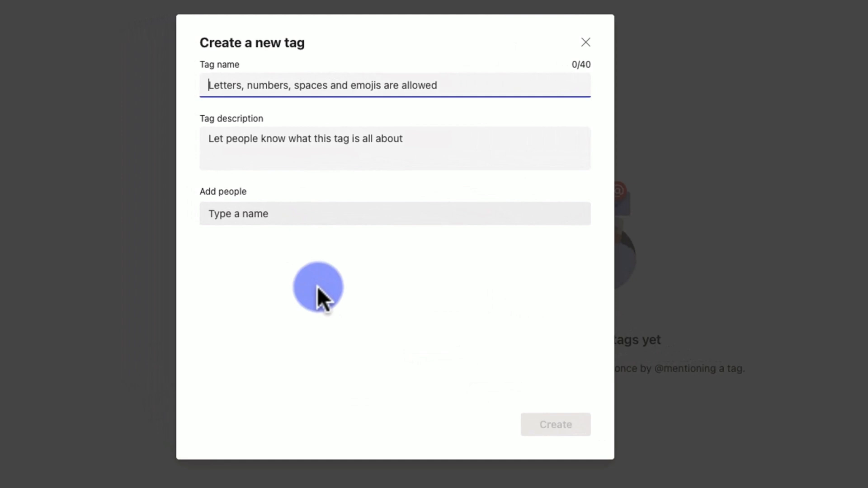
{"action": "type", "text": "h"}
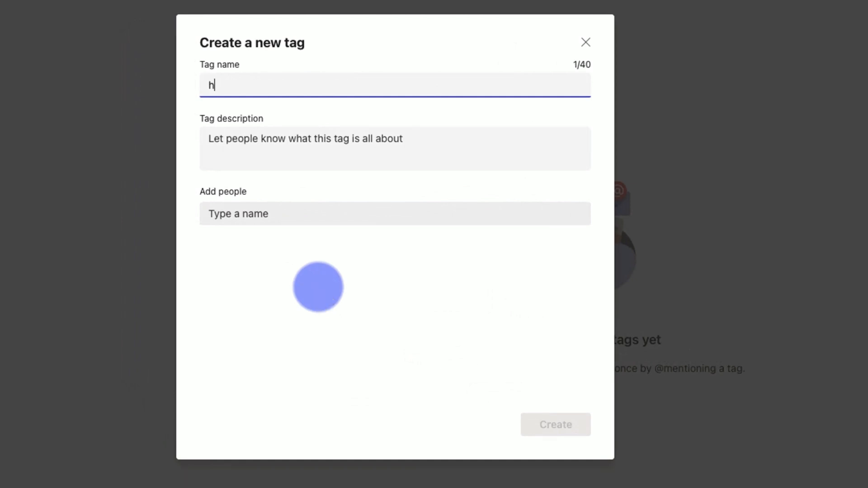
{"action": "type", "text": "iking"}
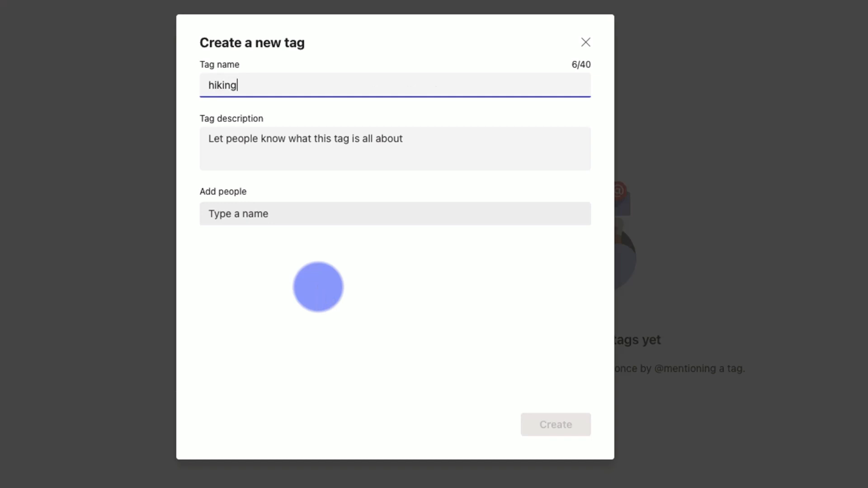
{"action": "mouse_move", "coordinate": [338, 330]}
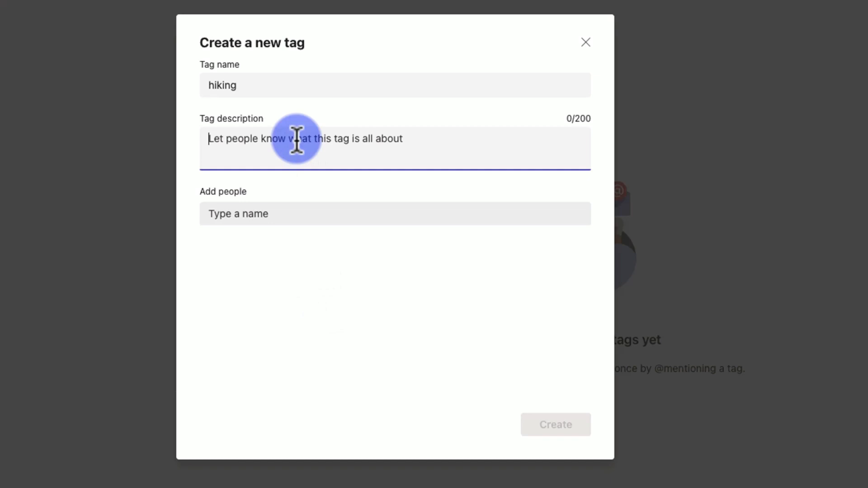
{"action": "type", "text": "Who"}
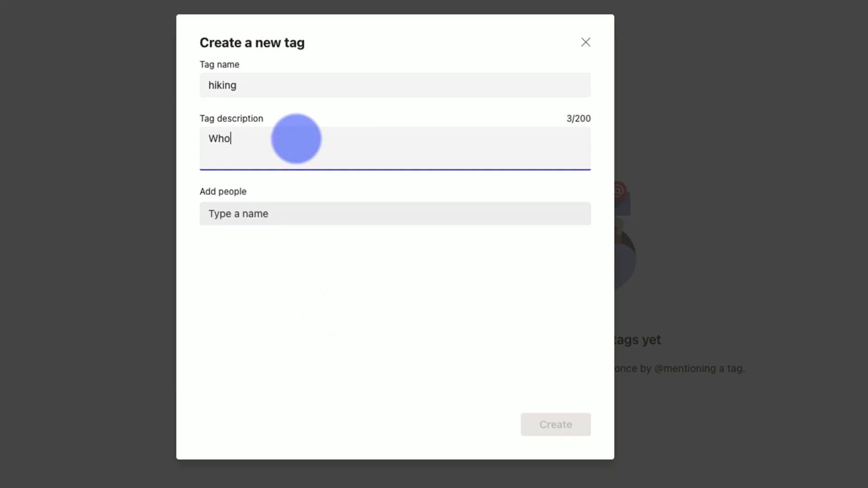
{"action": "type", "text": "likes hiking"}
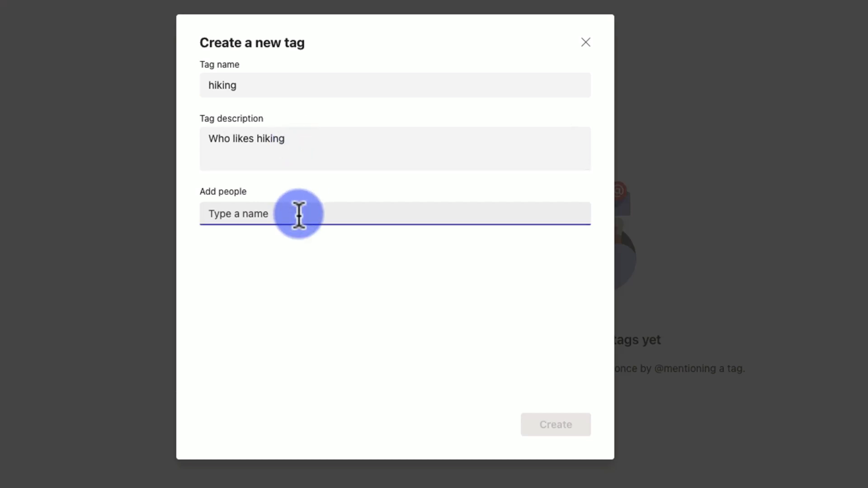
{"action": "type", "text": "bruce"}
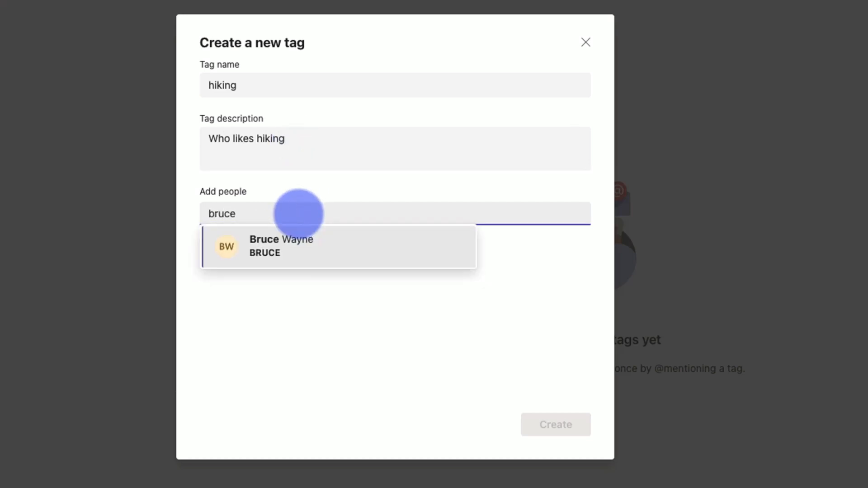
{"action": "left_click", "coordinate": [299, 247]}
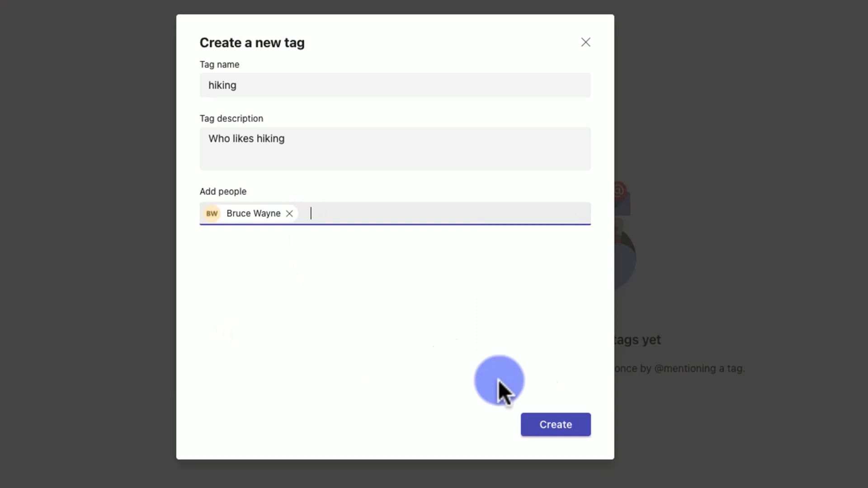
Create the hiking tag and search the team's tags for 'hiking'
{"action": "left_click", "coordinate": [555, 425]}
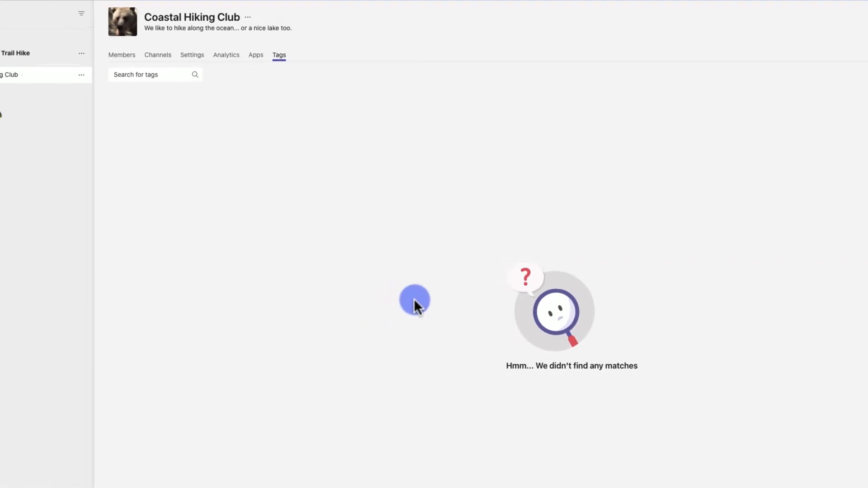
{"action": "left_click", "coordinate": [155, 78]}
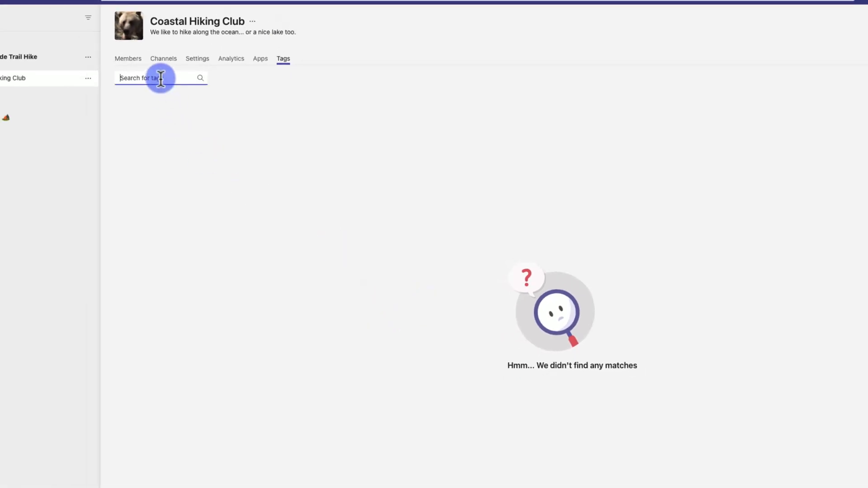
{"action": "type", "text": "hiking"}
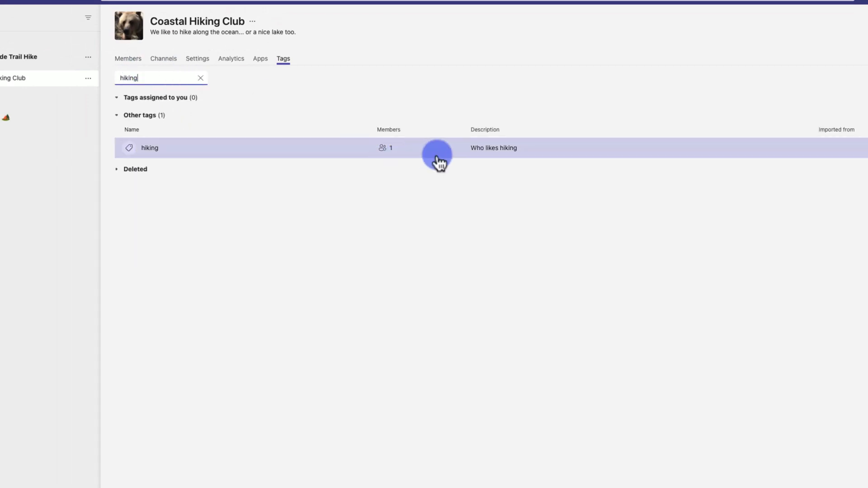
{"action": "mouse_move", "coordinate": [205, 165]}
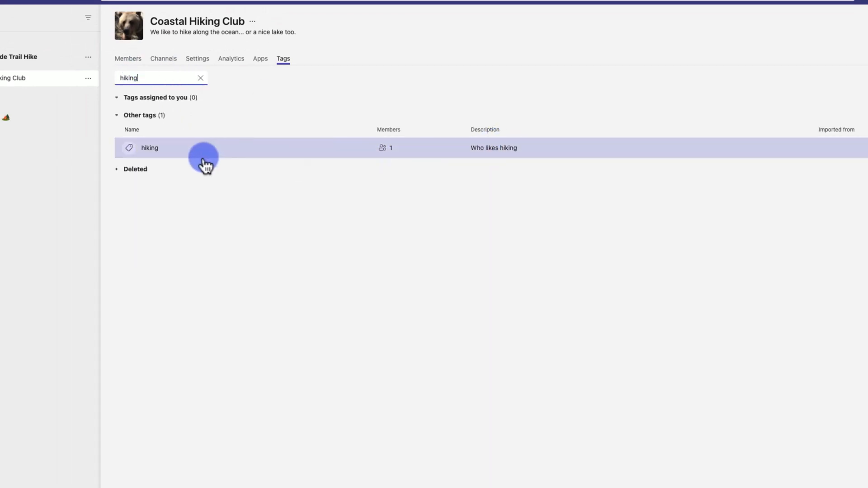
{"action": "mouse_move", "coordinate": [390, 153]}
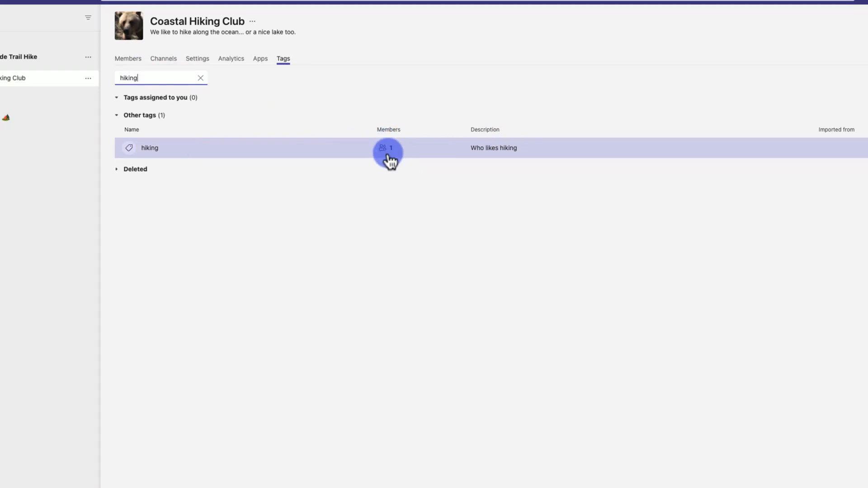
{"action": "mouse_move", "coordinate": [143, 153]}
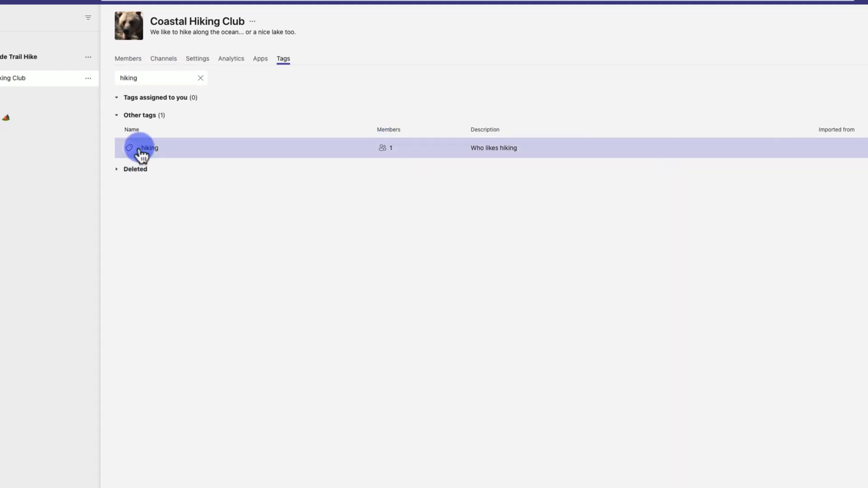
{"action": "left_click", "coordinate": [148, 147]}
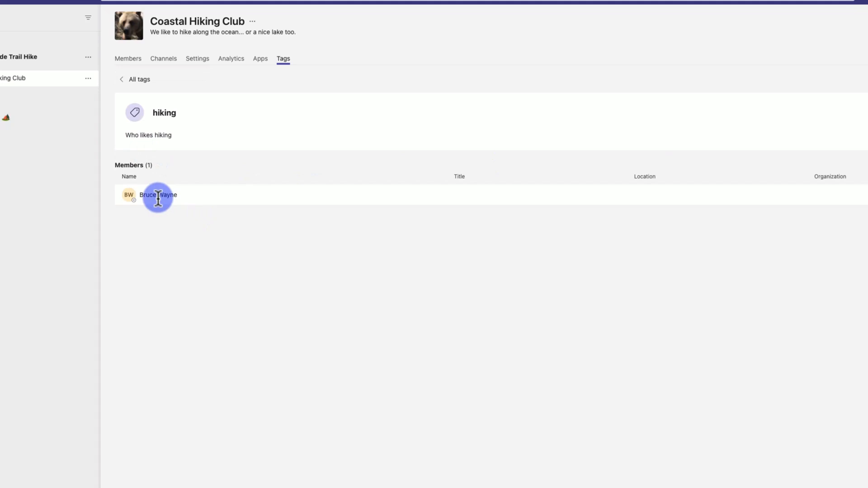
{"action": "left_click", "coordinate": [158, 194]}
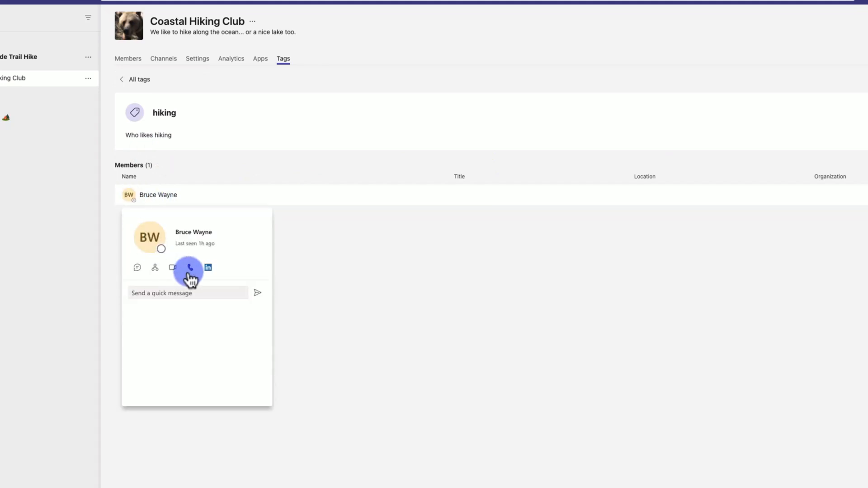
{"action": "left_click", "coordinate": [372, 273]}
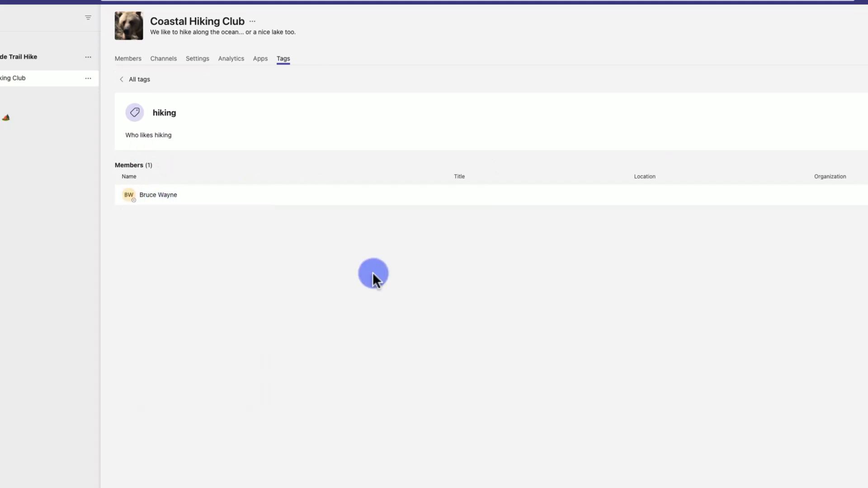